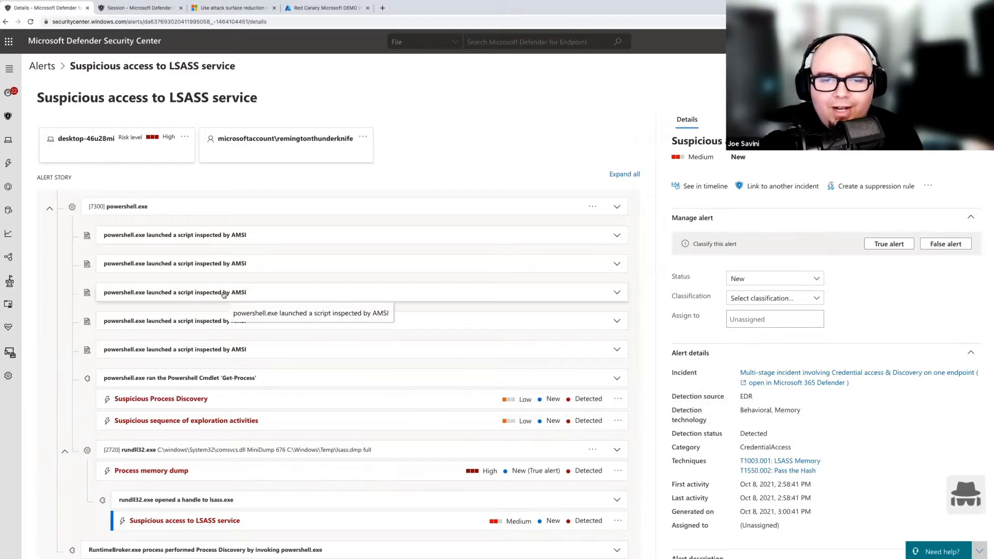
mouse_move(228, 360)
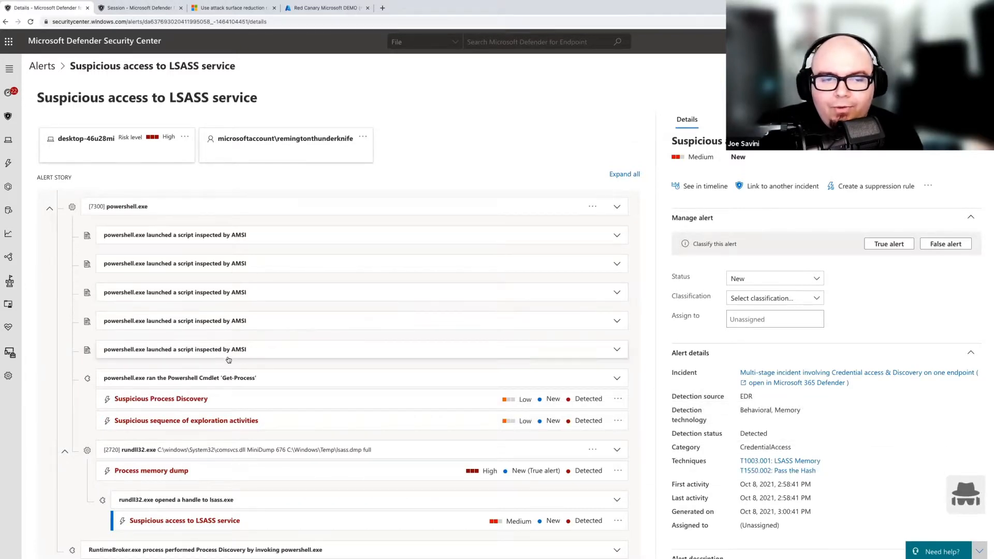
Step: Scroll the LSASS alert story to the Suspicious Process Discovery alert's incident details
scroll("down", 3)
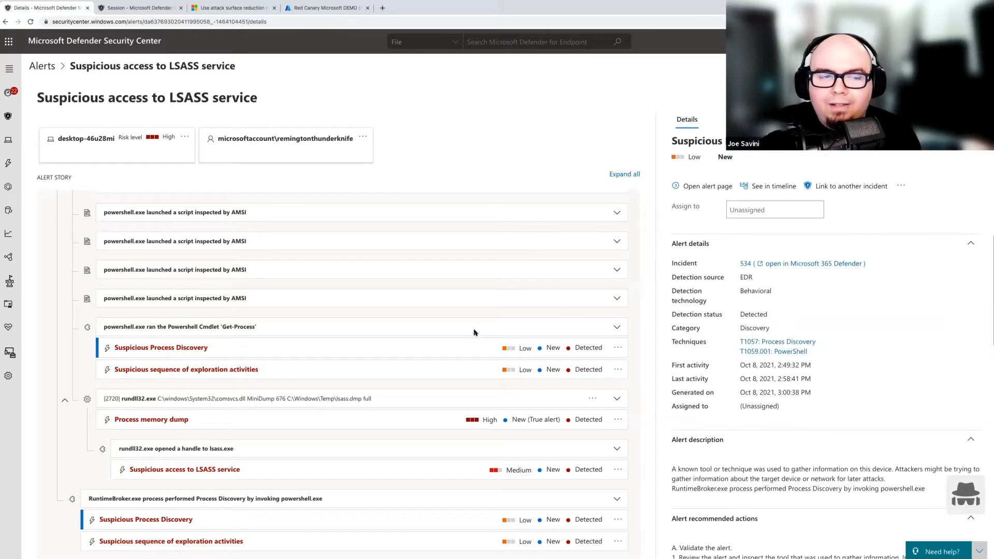
mouse_move(478, 336)
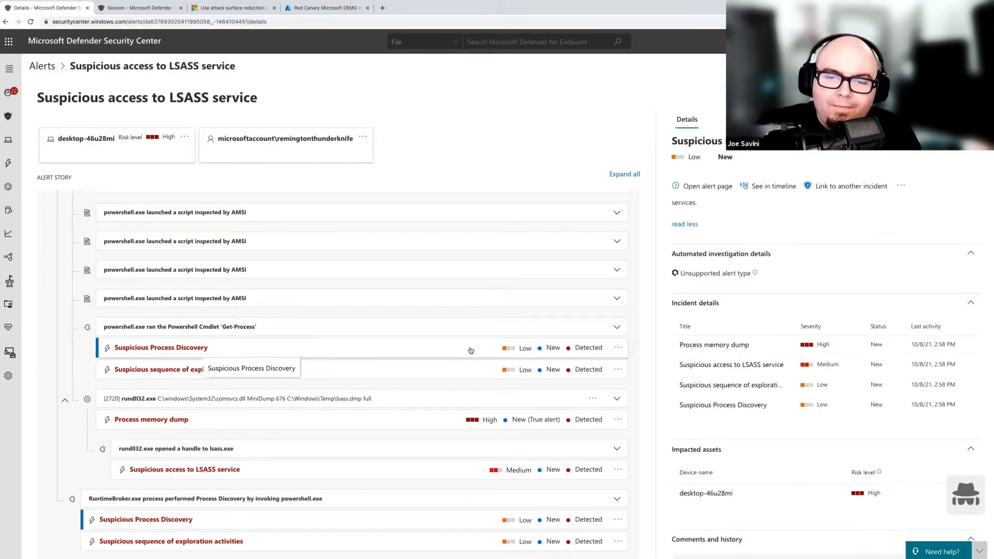
mouse_move(280, 333)
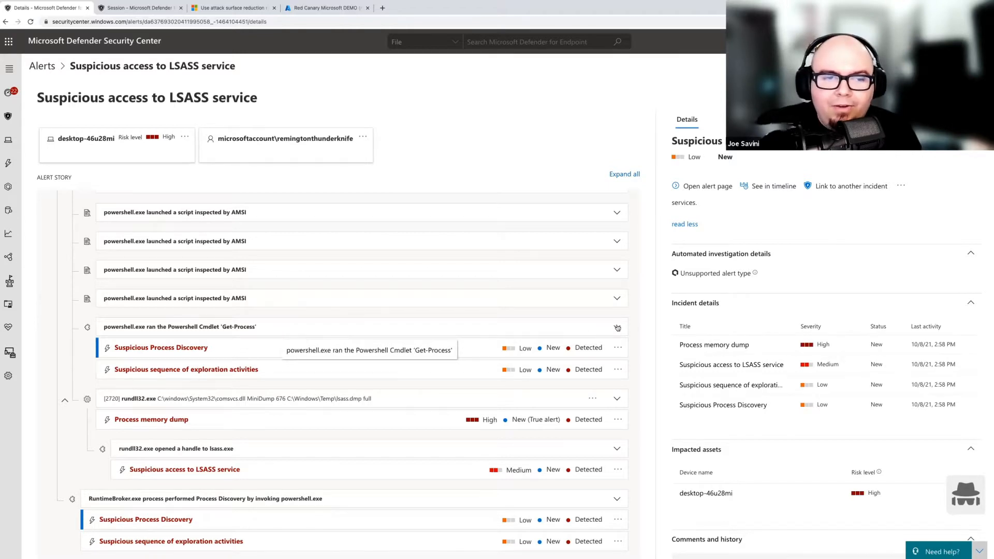
Step: Expand the 'powershell.exe ran the Powershell Cmdlet Get-Process' event row
left_click(615, 327)
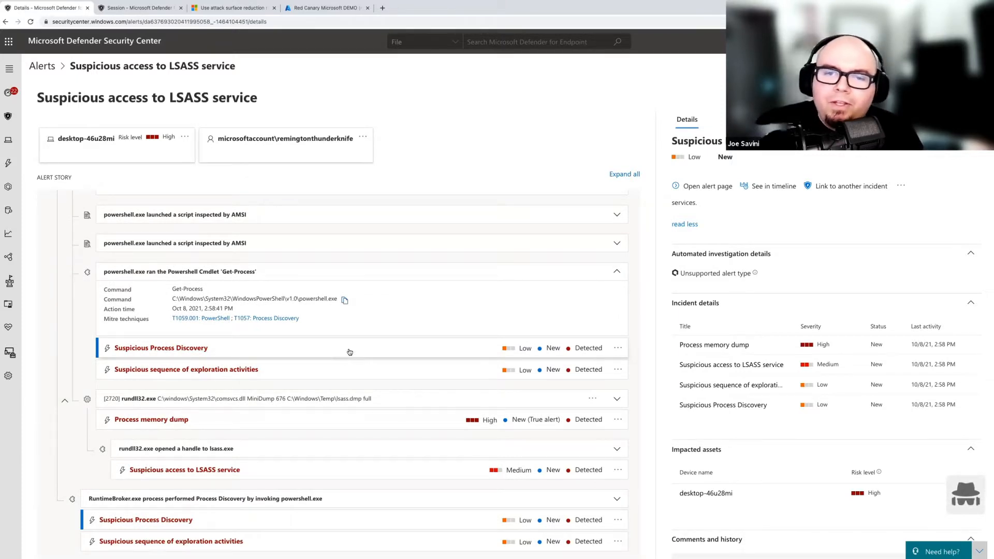
mouse_move(357, 349)
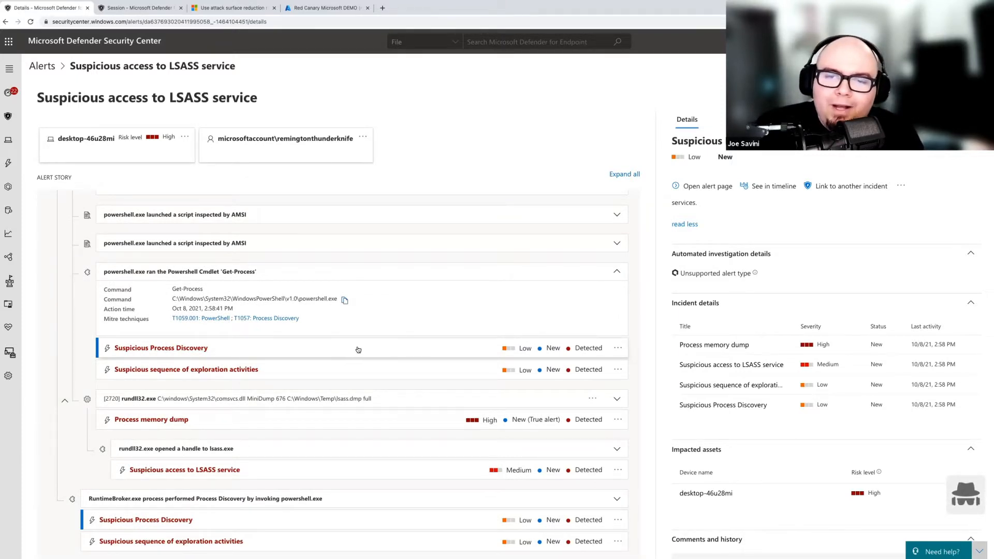
mouse_move(371, 348)
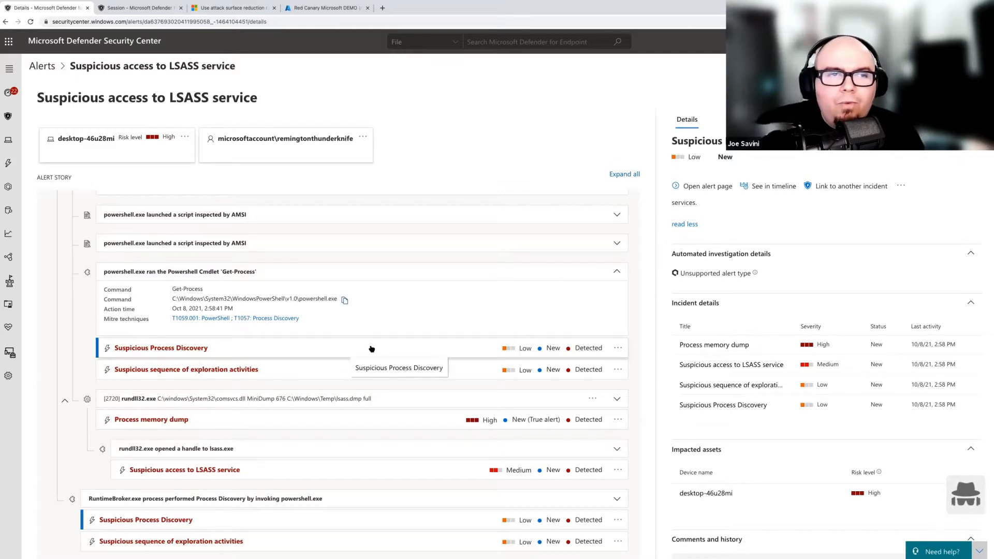
mouse_move(85, 138)
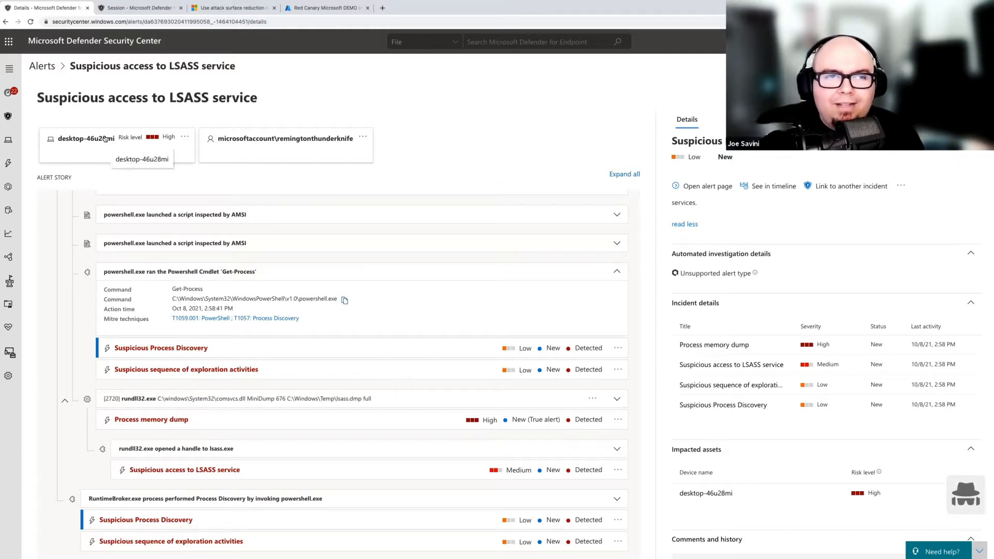
Step: Show the desktop-46u28mi device card and its additional response actions menu
left_click(86, 138)
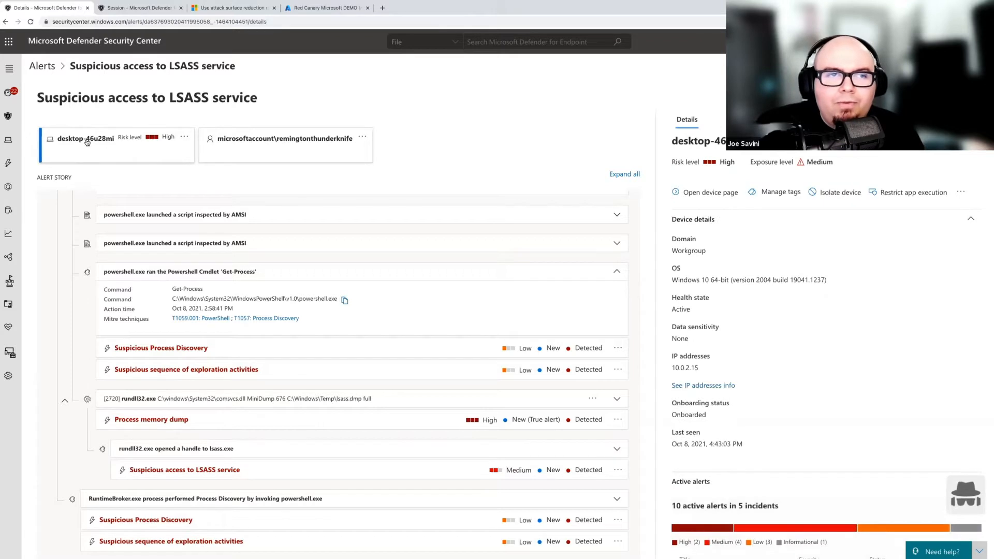
mouse_move(86, 138)
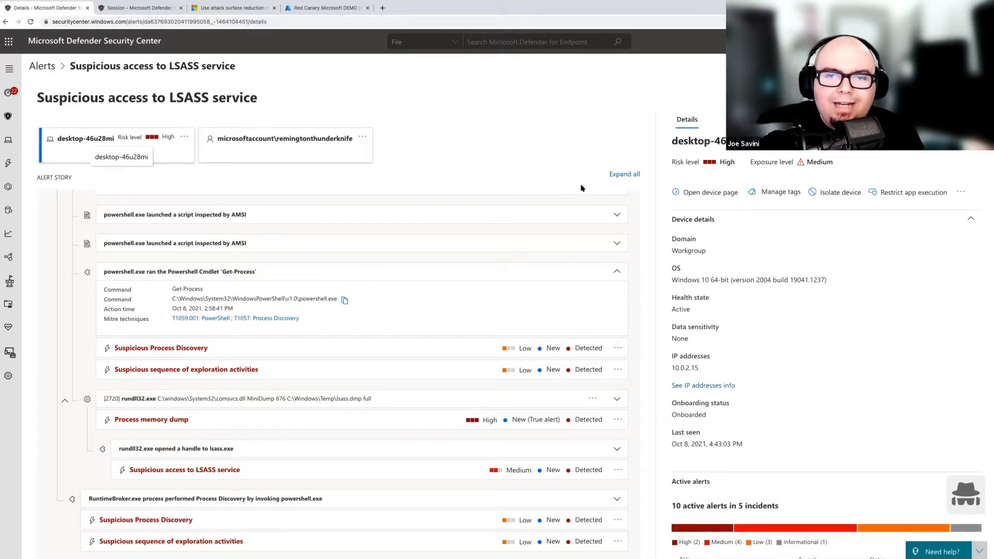
mouse_move(710, 192)
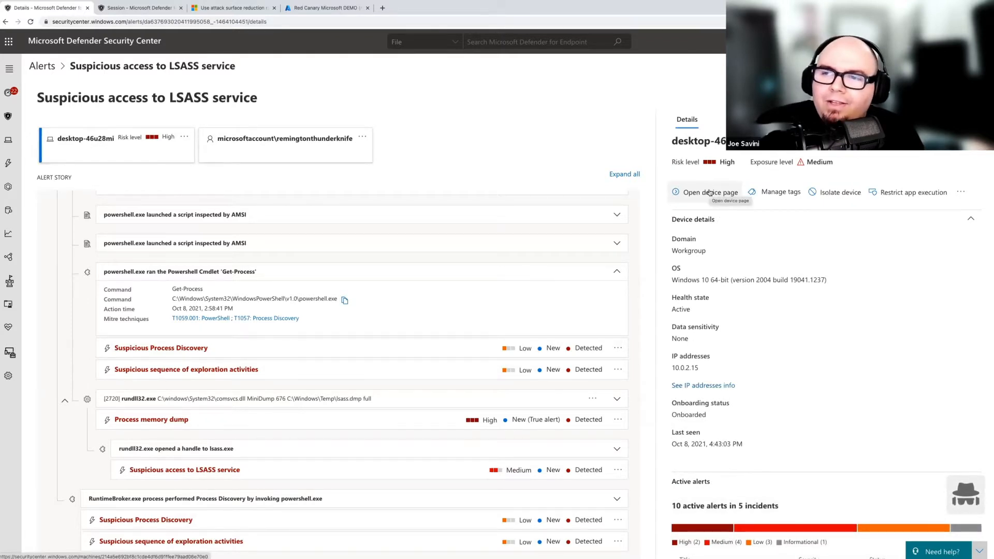
mouse_move(694, 192)
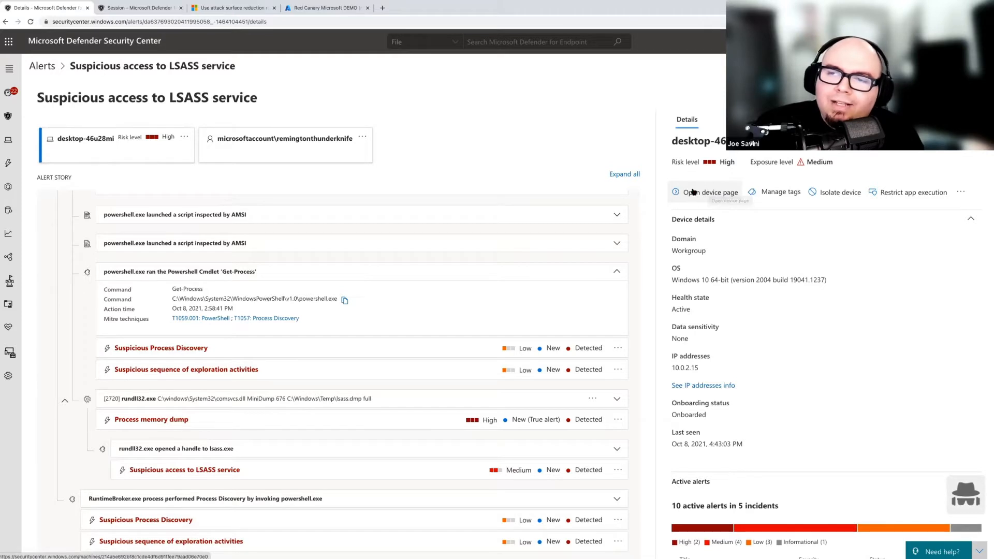
mouse_move(780, 192)
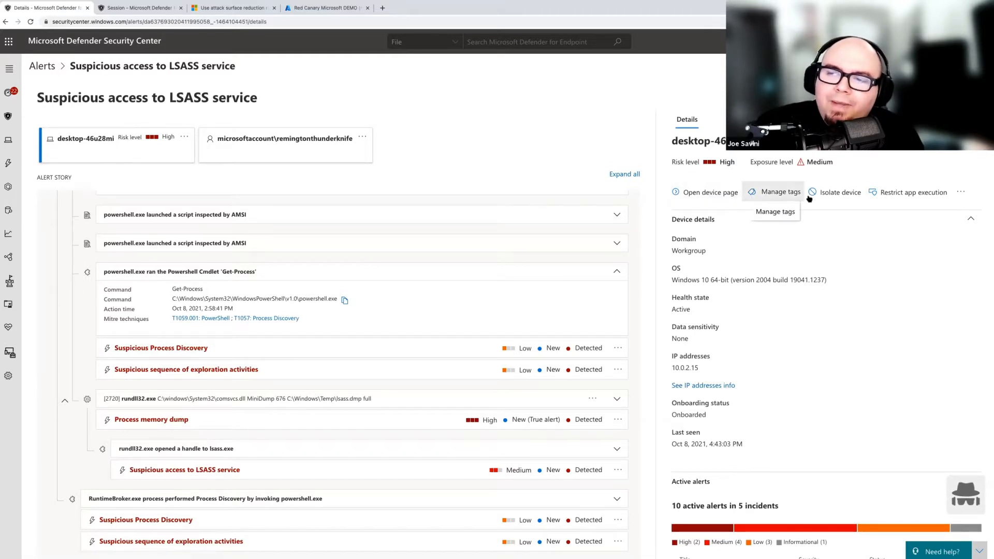
mouse_move(839, 192)
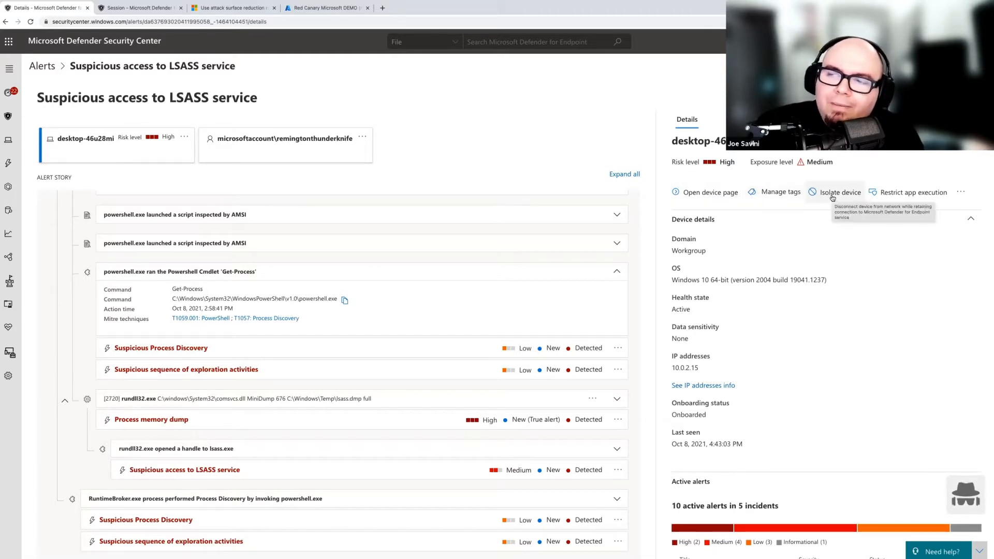
mouse_move(912, 192)
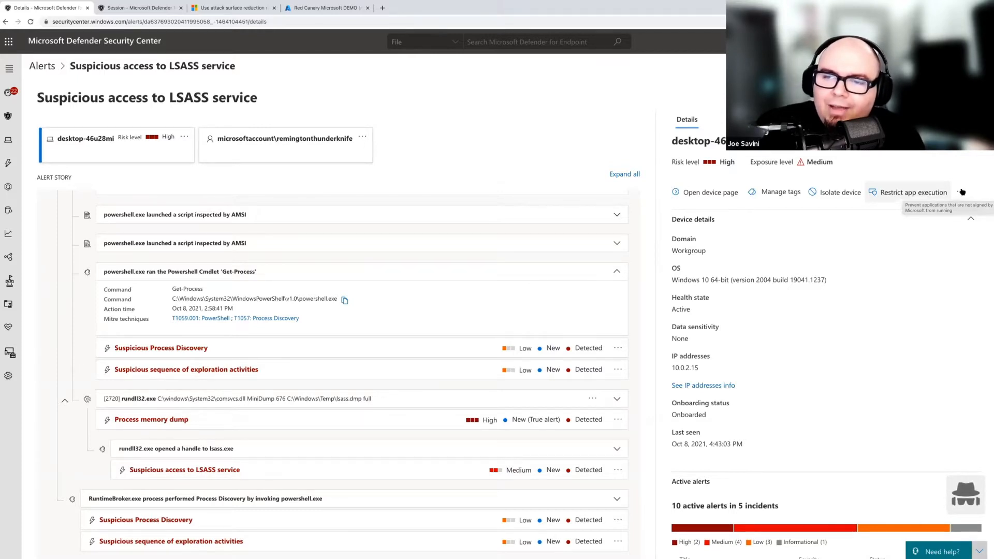
left_click(960, 192)
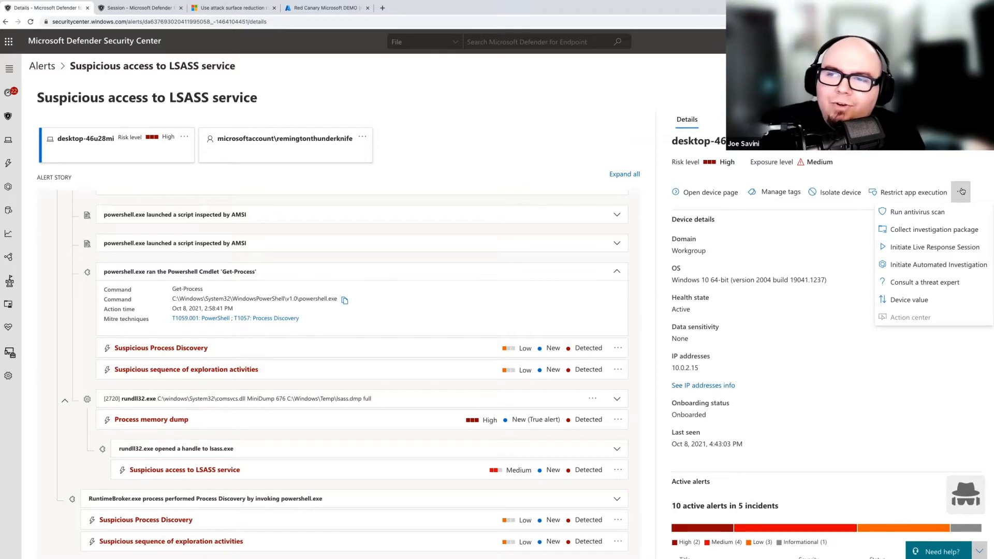
mouse_move(918, 182)
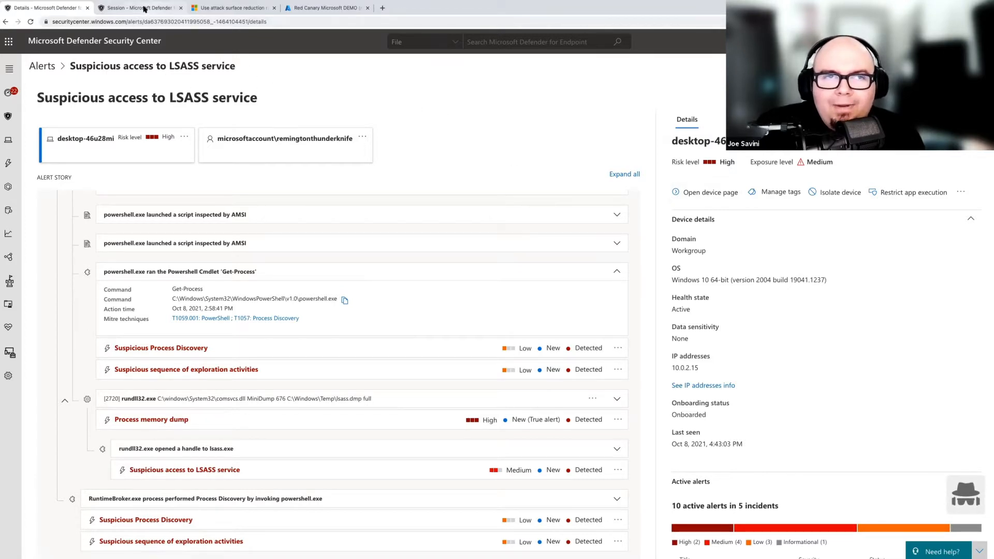
left_click(140, 8)
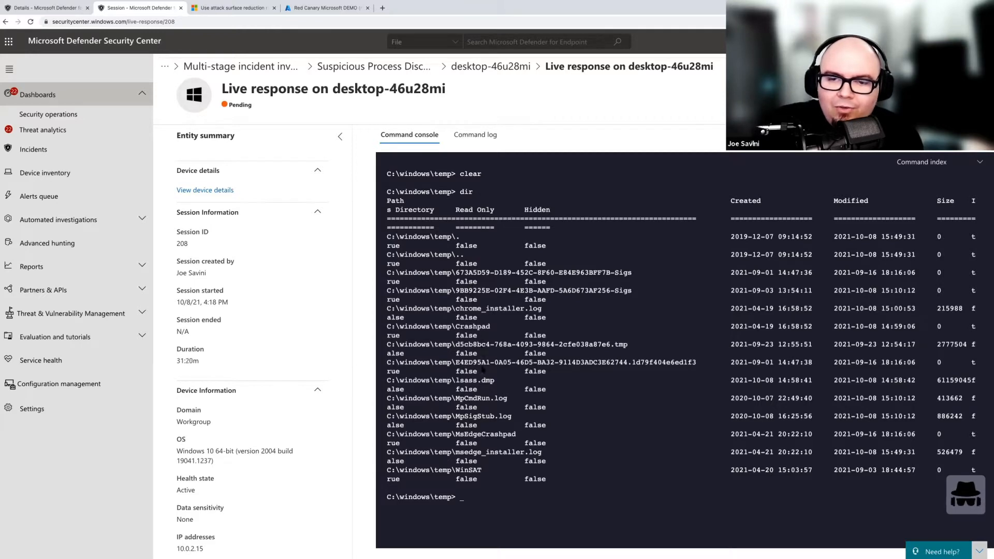
double_click(474, 380)
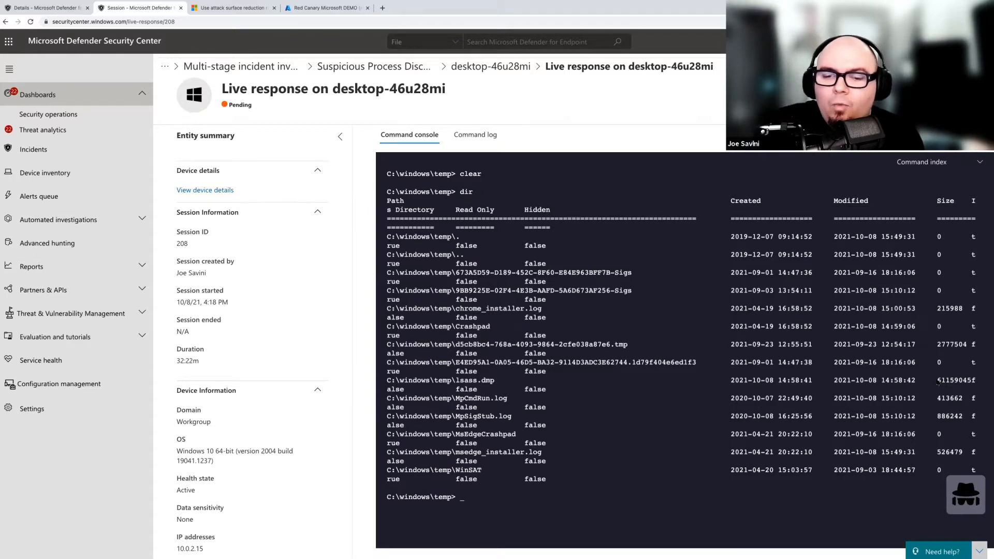
mouse_move(189, 38)
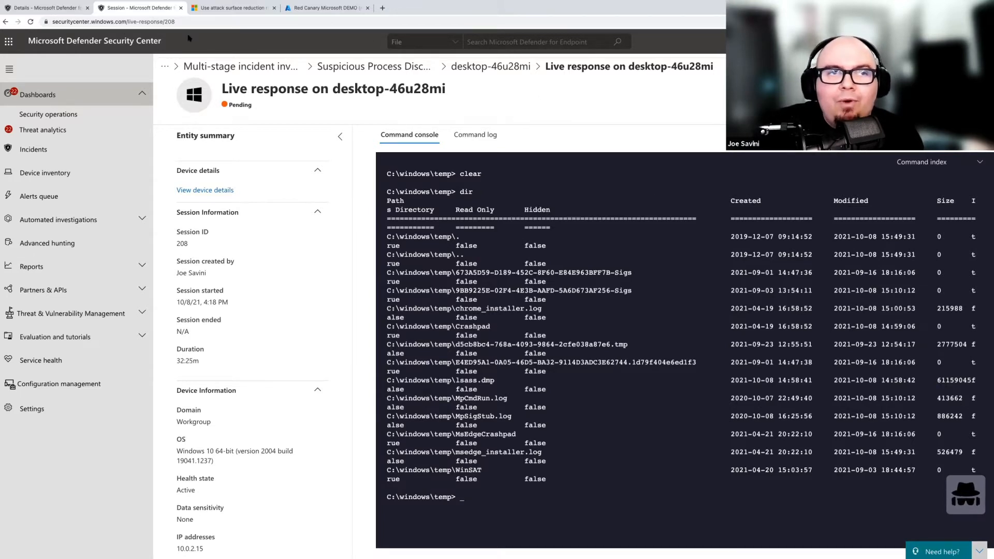
mouse_move(45, 7)
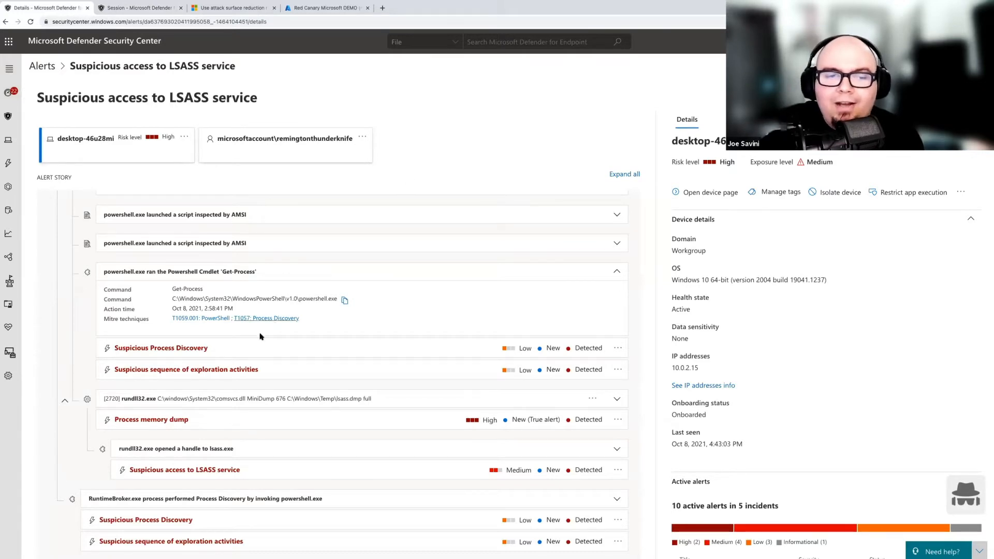
left_click(160, 347)
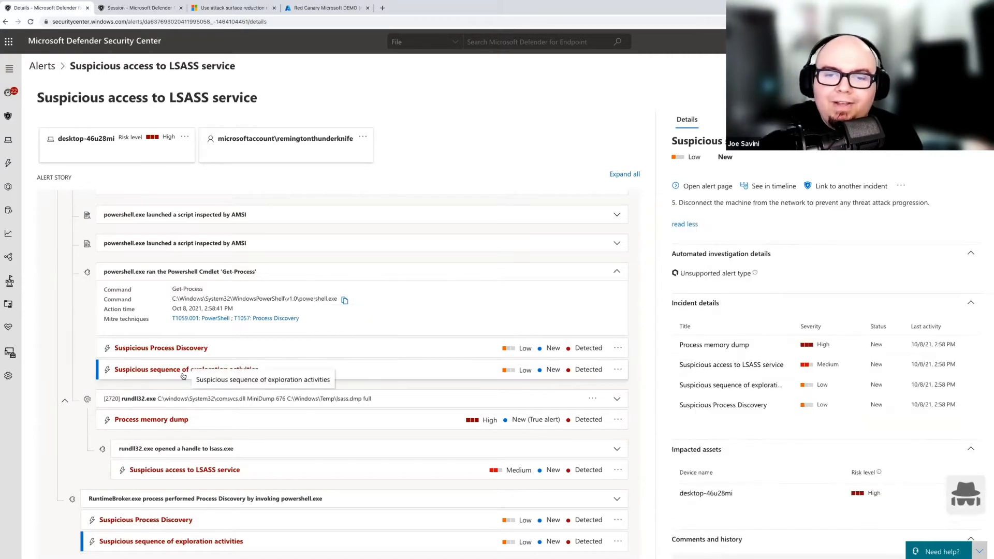
mouse_move(363, 253)
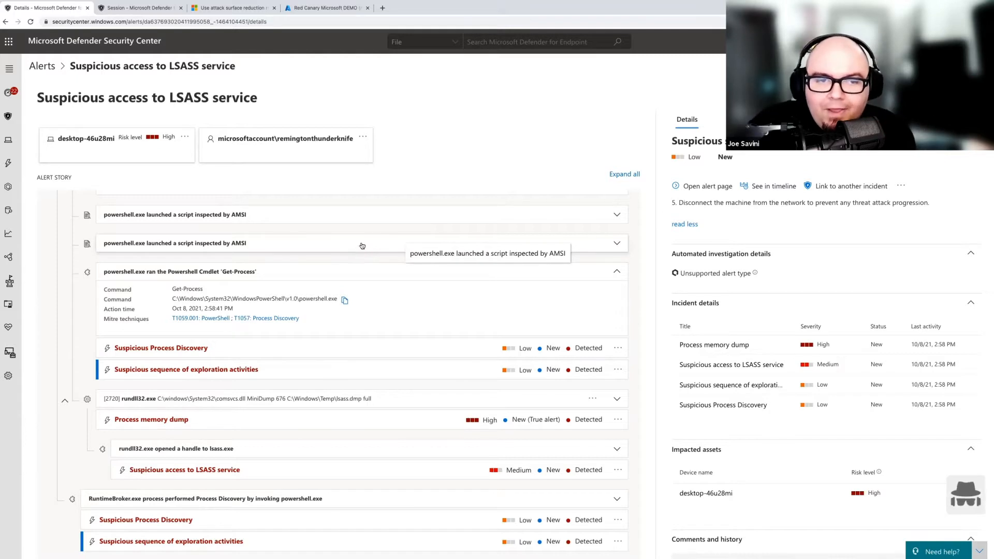
mouse_move(411, 319)
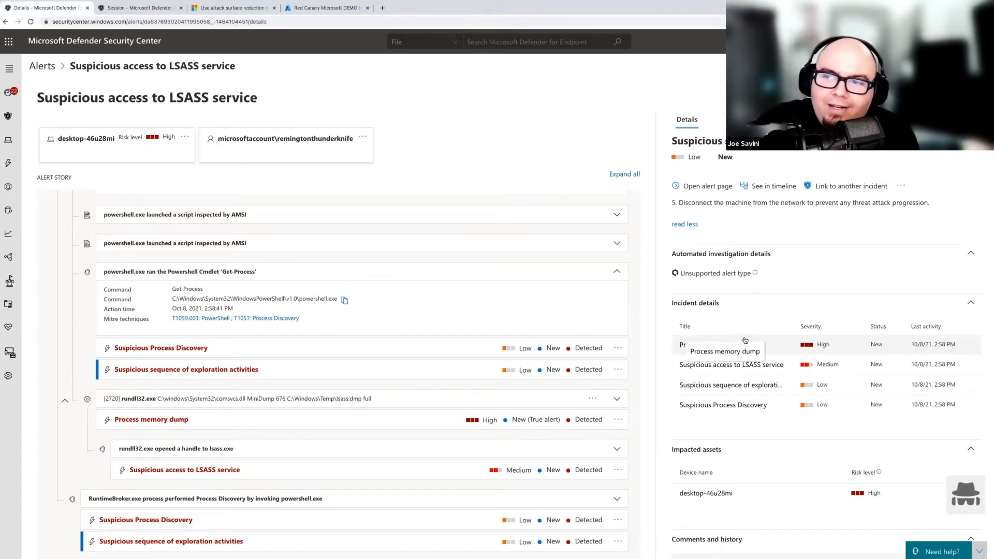
mouse_move(748, 298)
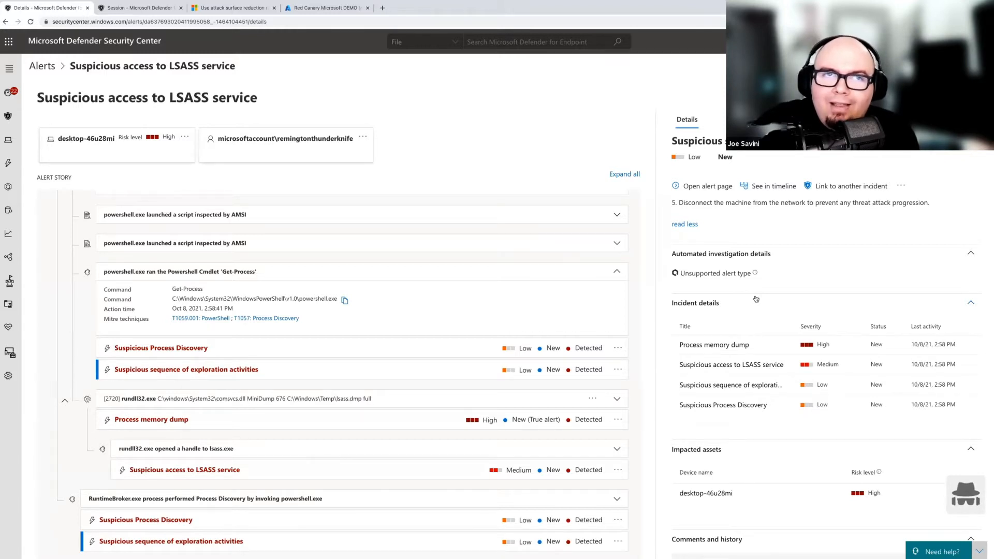
mouse_move(329, 114)
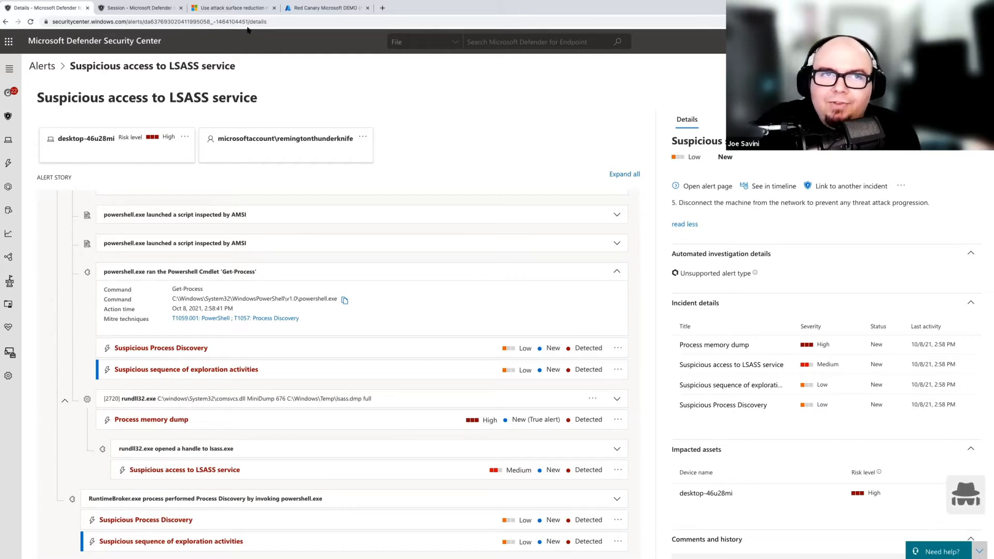
Step: Switch to the Docs article and scroll to the attack surface reduction rules table
left_click(233, 8)
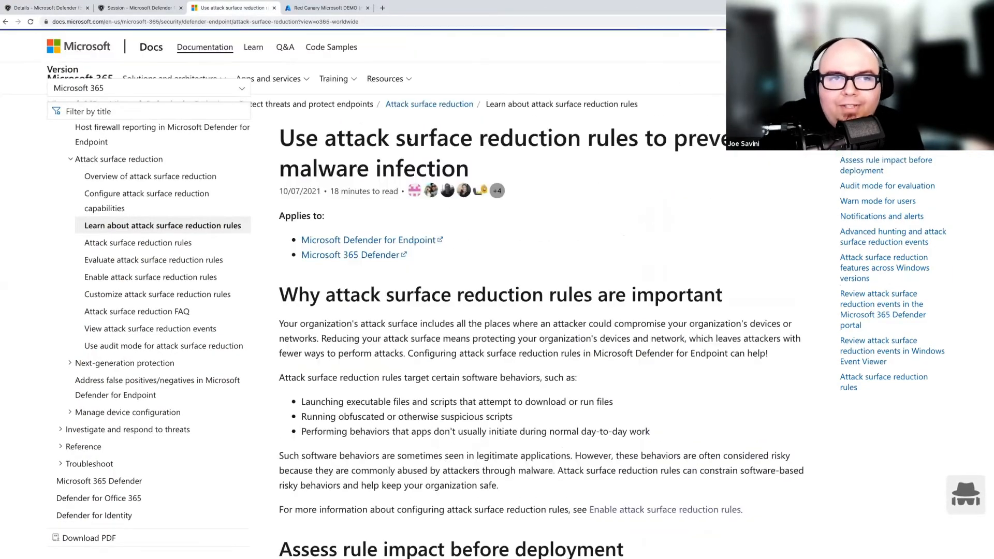
scroll("up", 3)
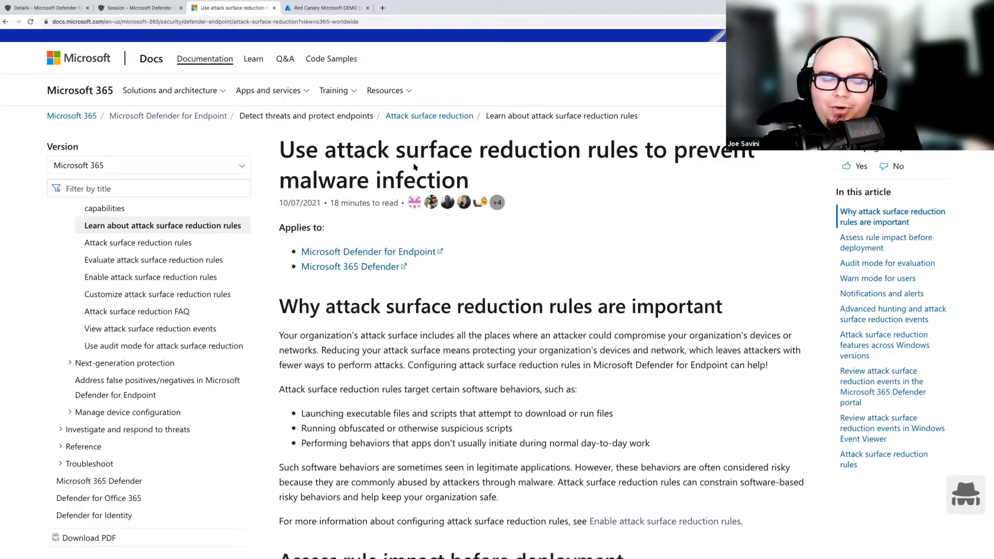
mouse_move(595, 245)
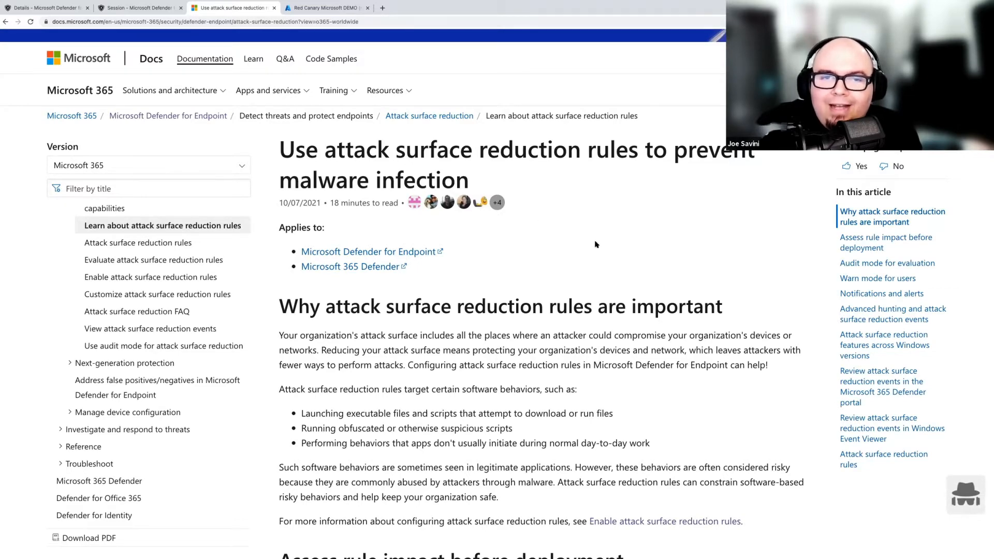
scroll("down", 3)
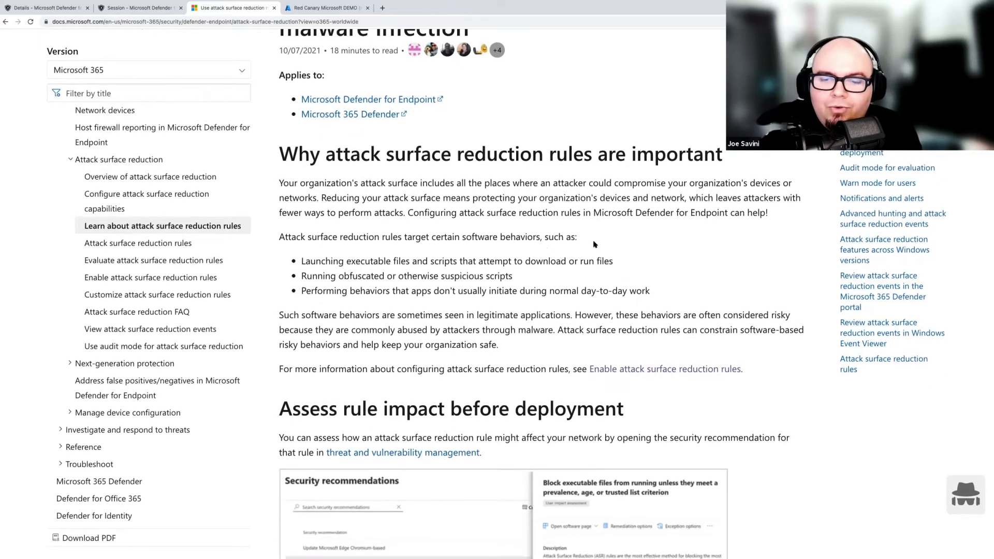
scroll("down", 3)
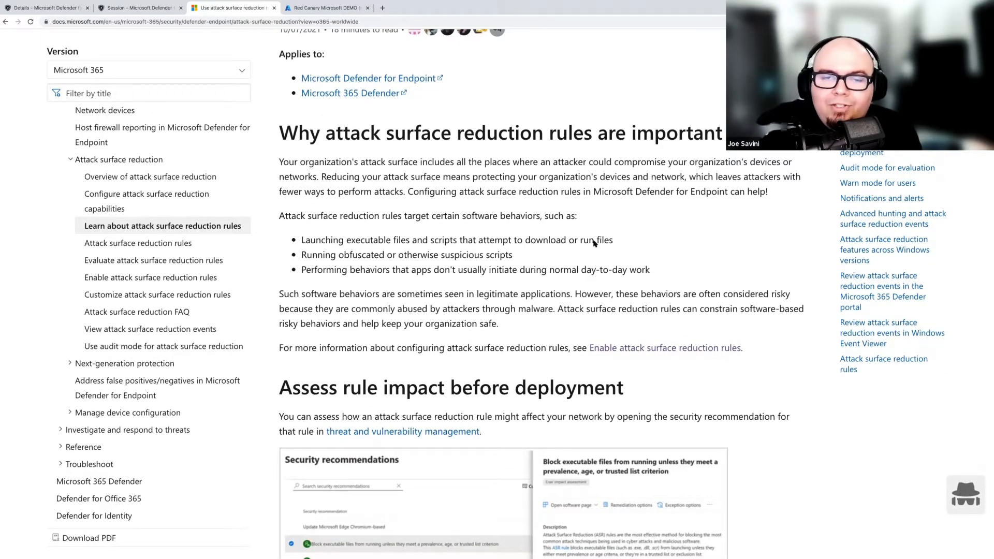
scroll("down", 3)
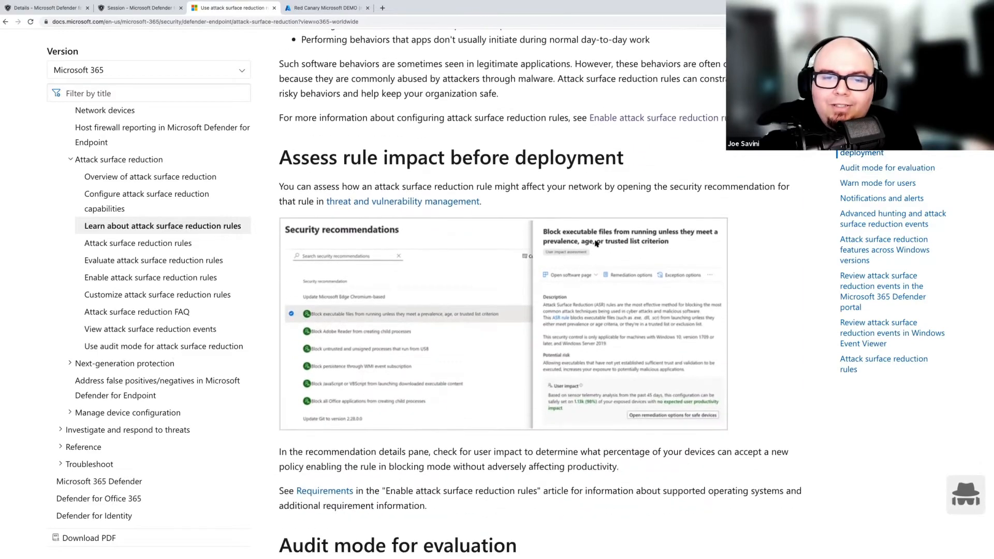
scroll("down", 3)
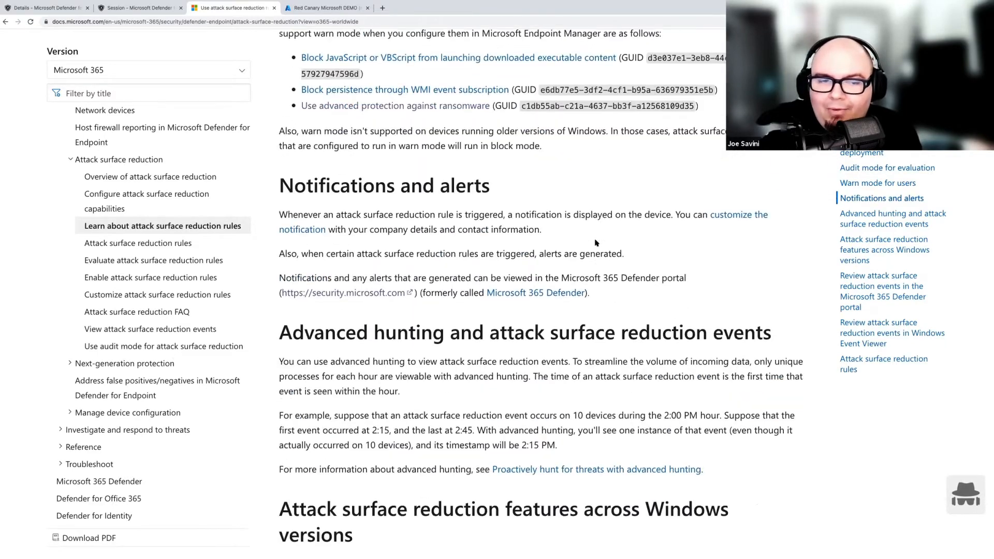
scroll("down", 3)
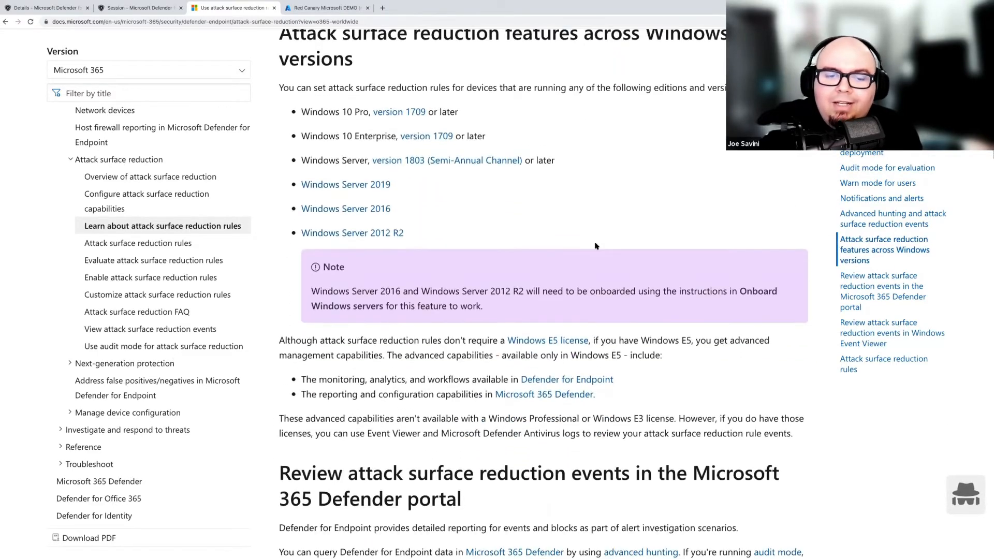
scroll("down", 3)
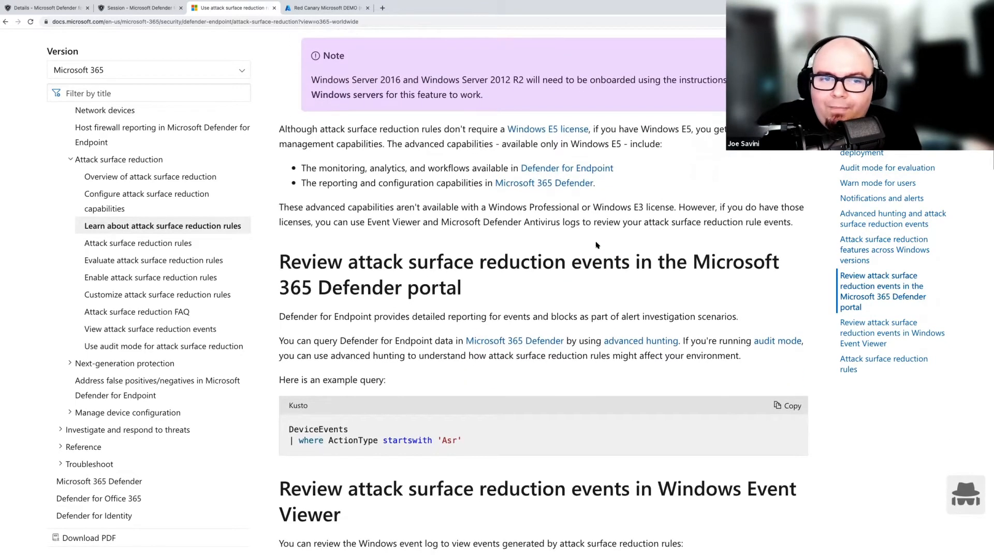
scroll("down", 3)
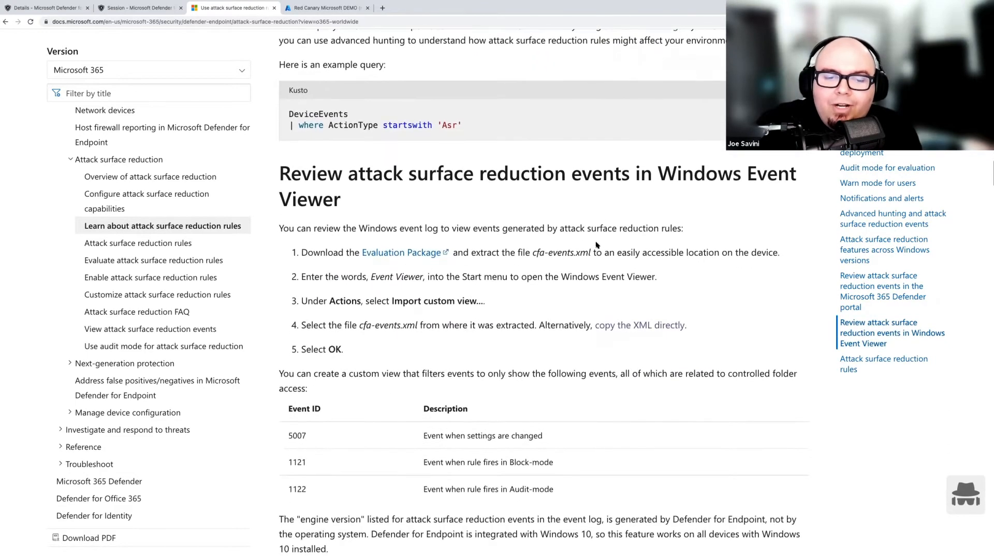
scroll("down", 3)
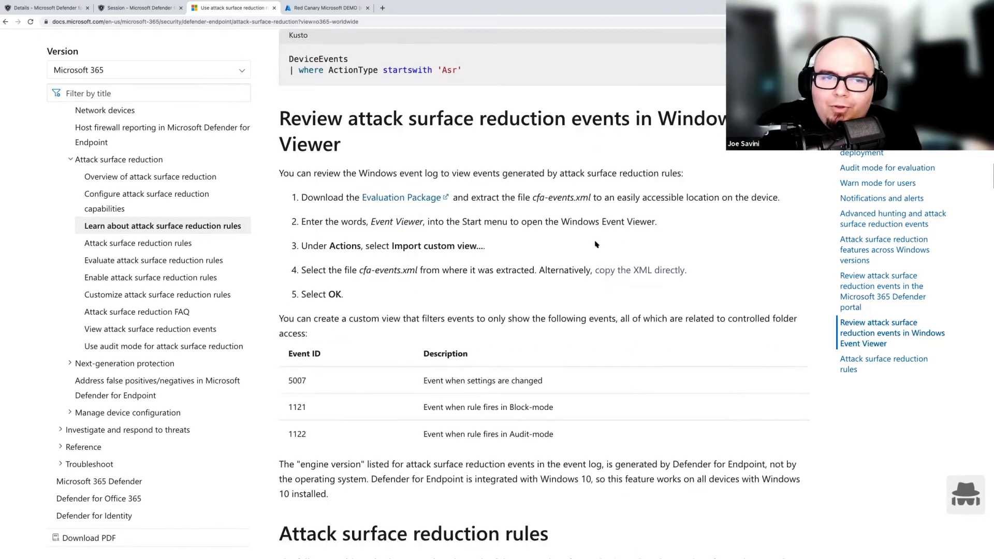
scroll("down", 3)
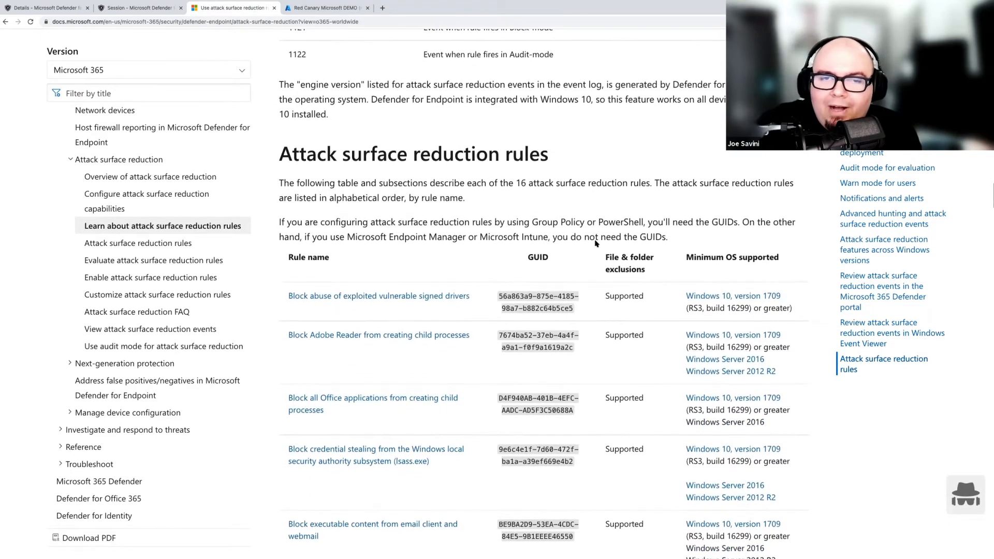
scroll("down", 3)
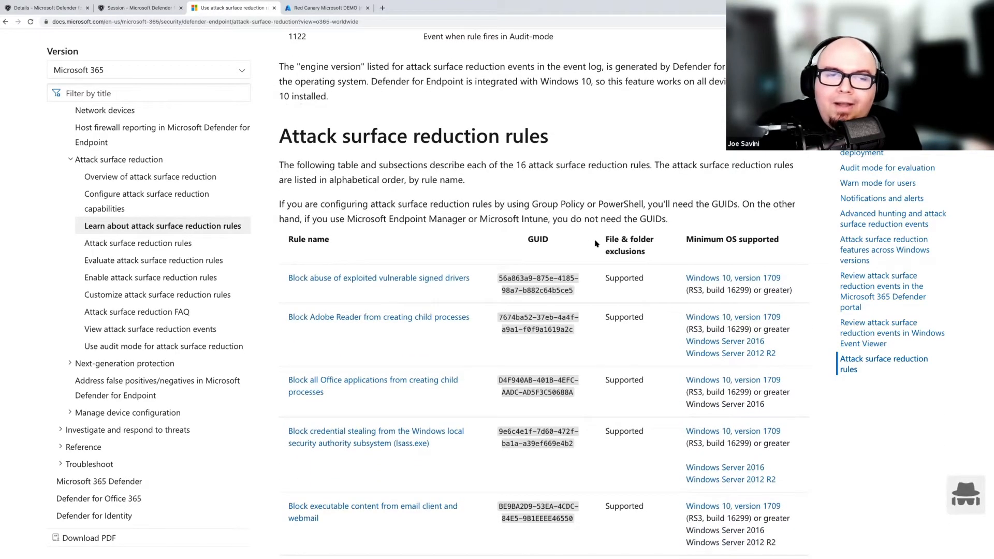
scroll("down", 3)
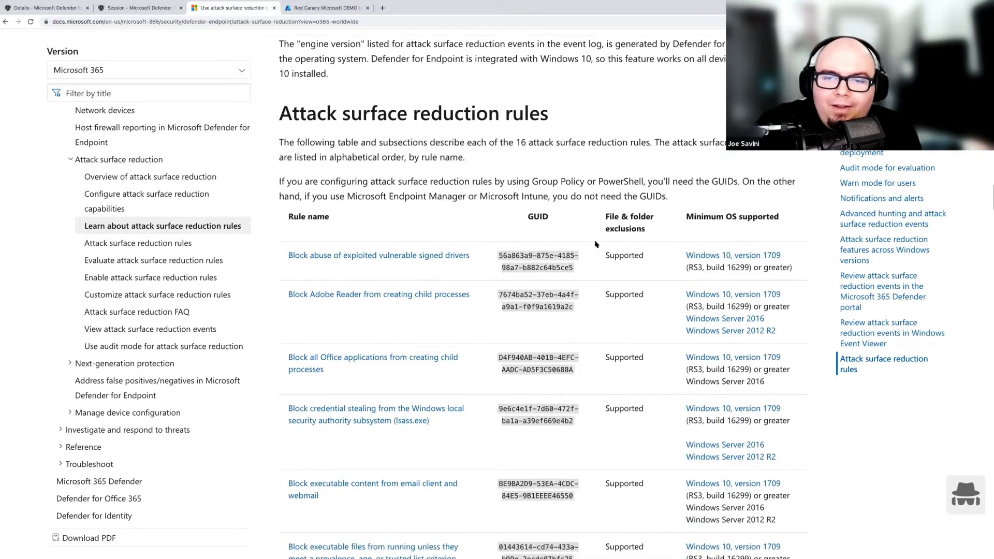
scroll("down", 3)
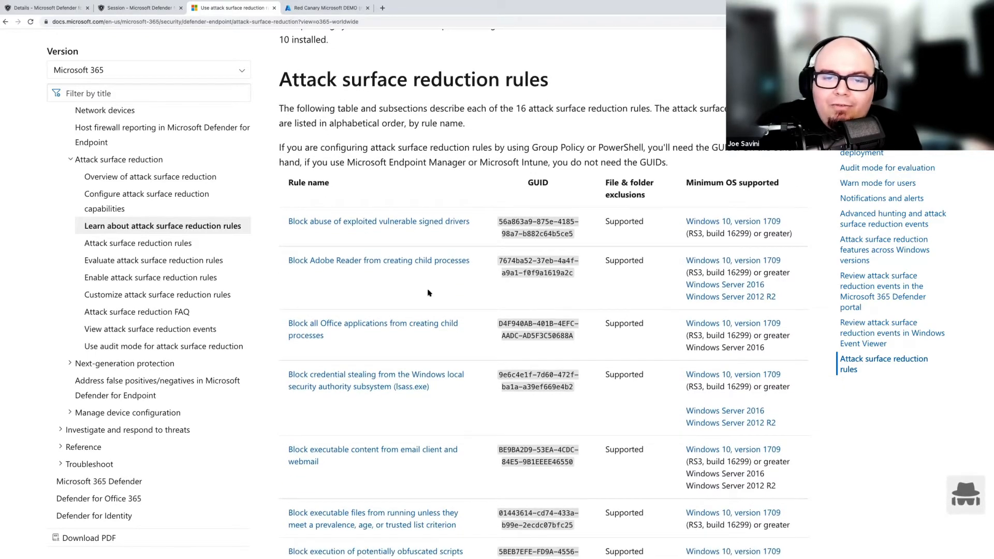
scroll("down", 3)
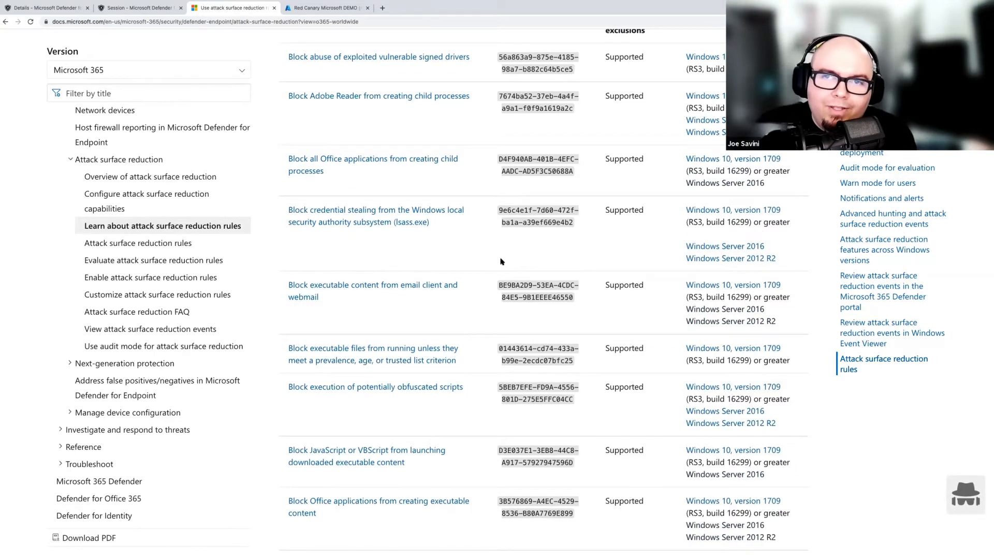
scroll("up", 3)
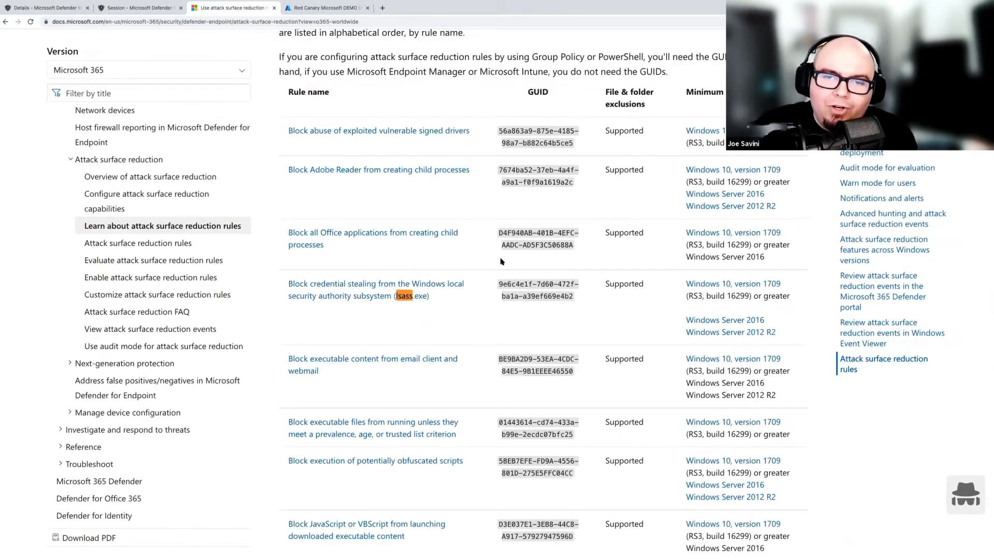
mouse_move(373, 288)
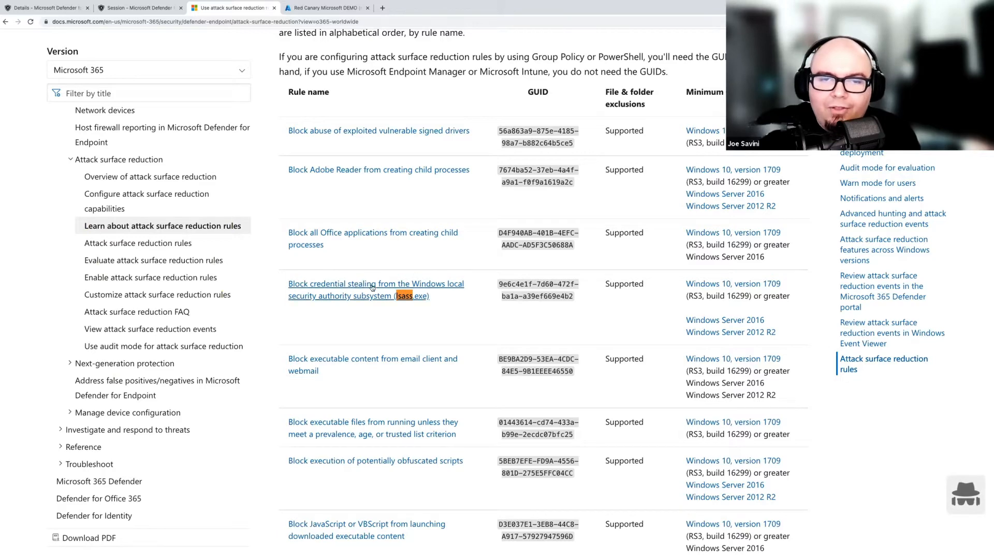
Step: Open the 'Block credential stealing from the Windows local security authority subsystem' rule section
left_click(375, 284)
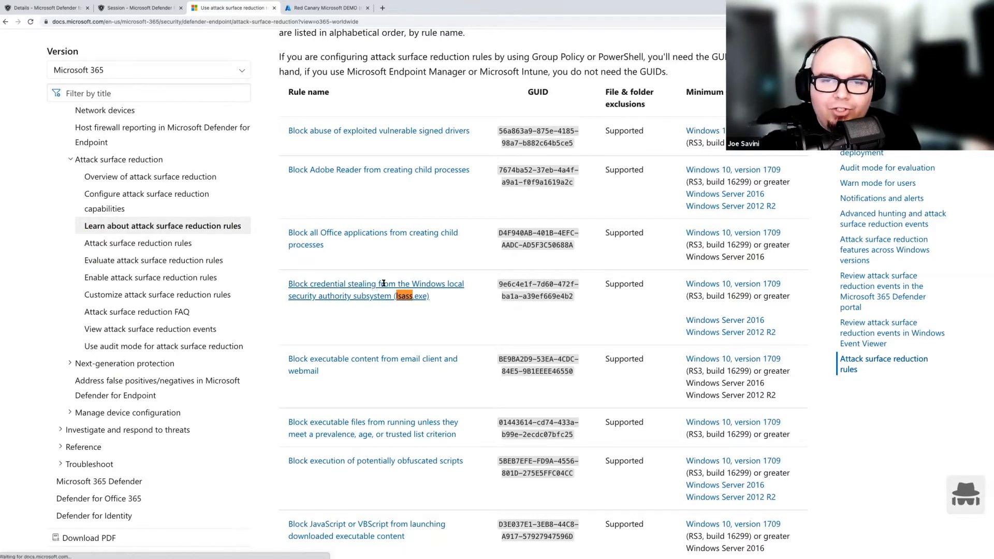
left_click(375, 283)
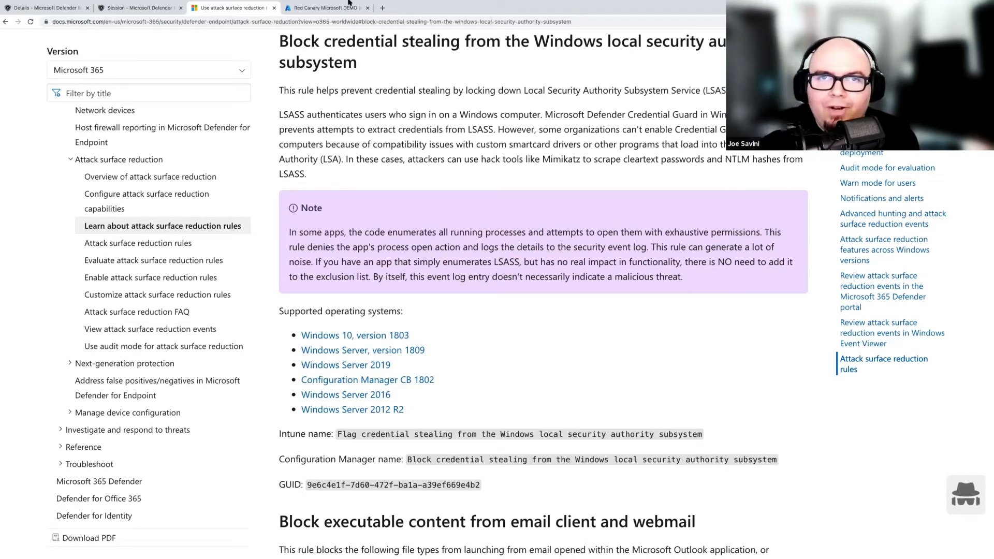
Step: In Endpoint security > Attack surface reduction, create a policy for Windows 10 and later
left_click(325, 7)
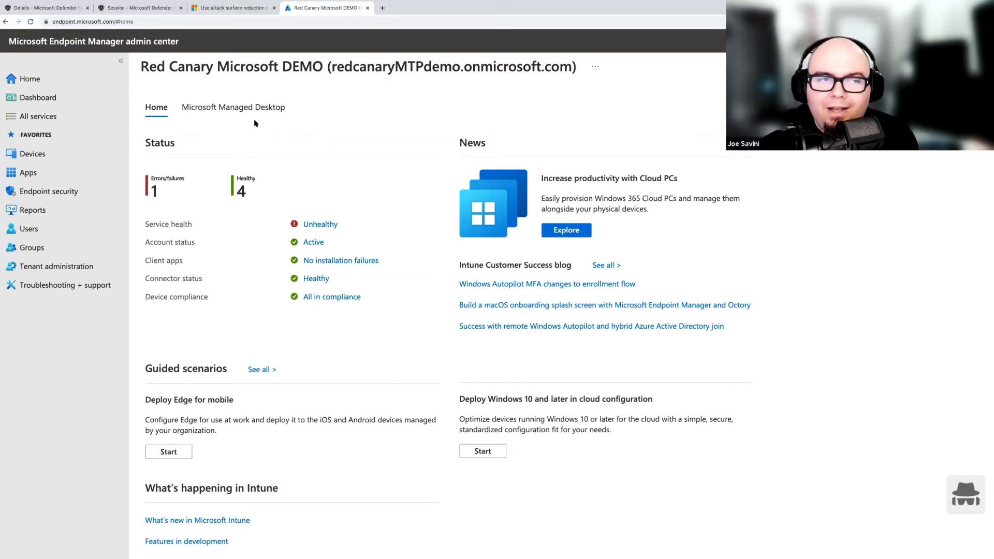
left_click(48, 191)
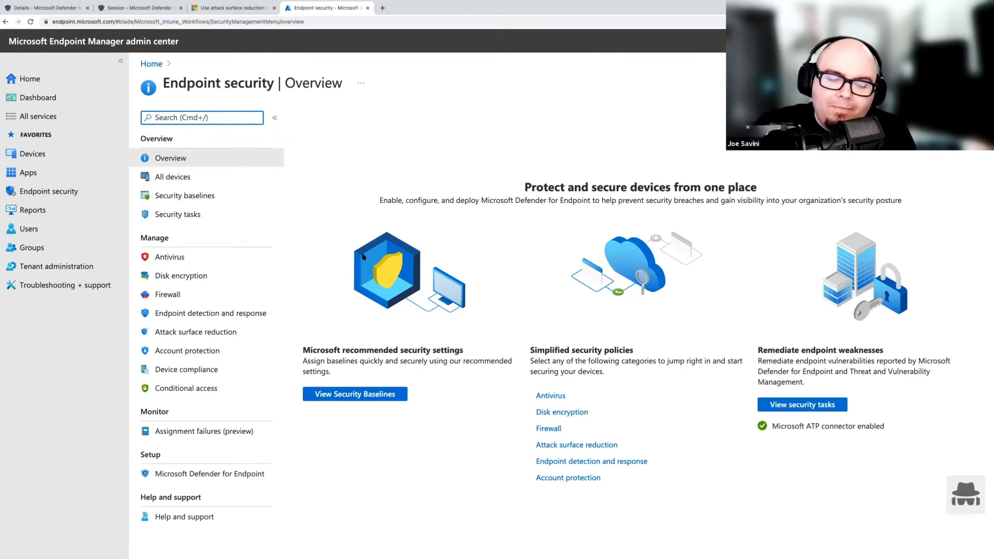
mouse_move(306, 311)
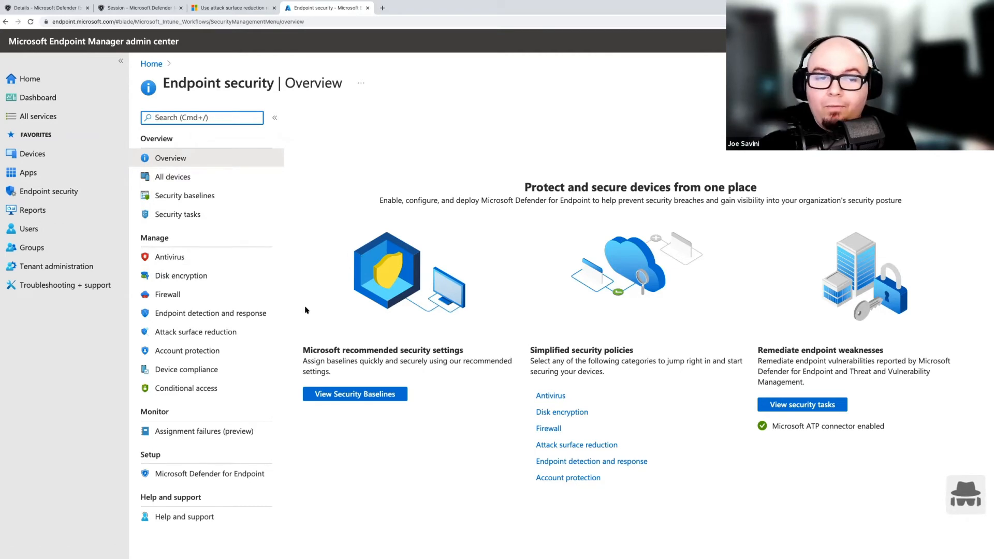
left_click(195, 331)
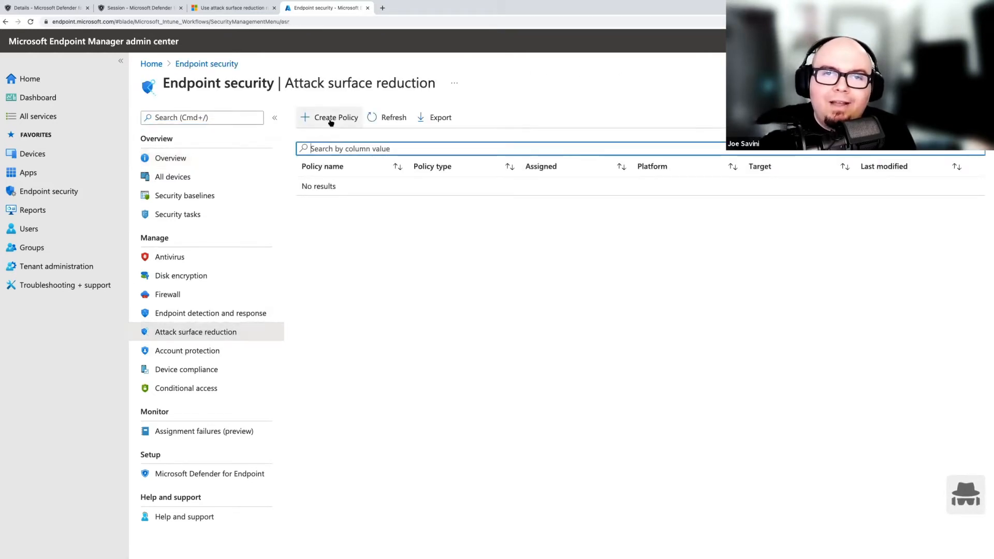
left_click(330, 117)
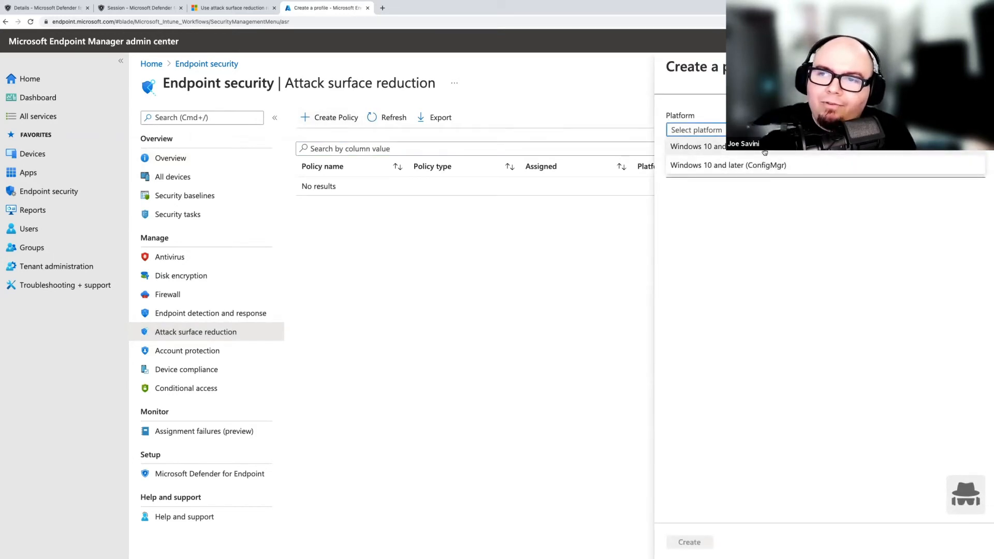
left_click(697, 146)
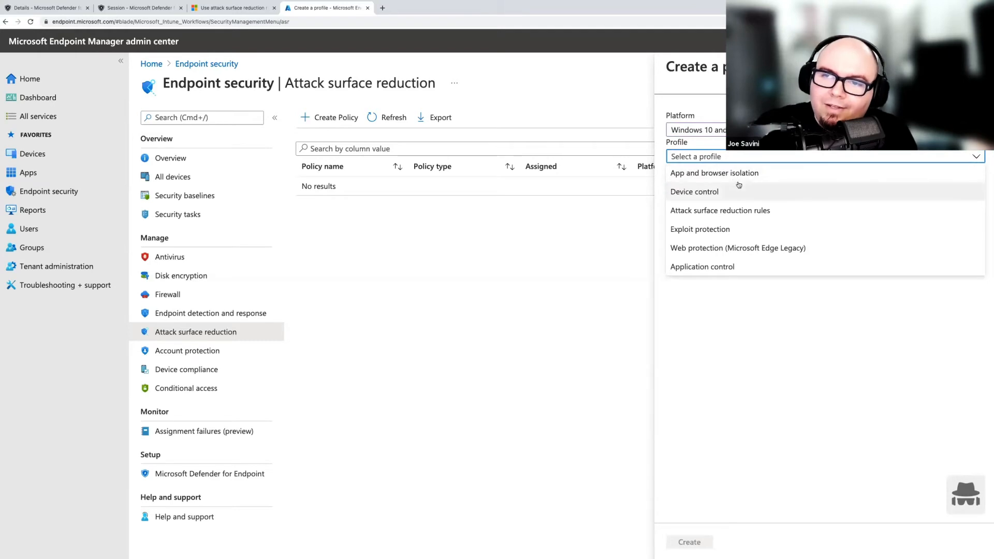
mouse_move(725, 216)
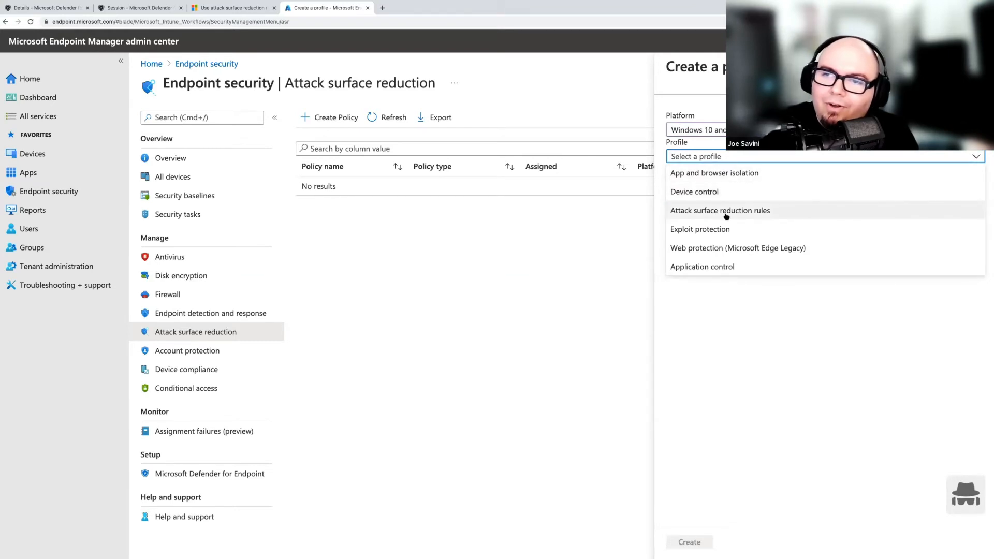
Step: Choose the Attack surface reduction rules profile and create it
left_click(720, 211)
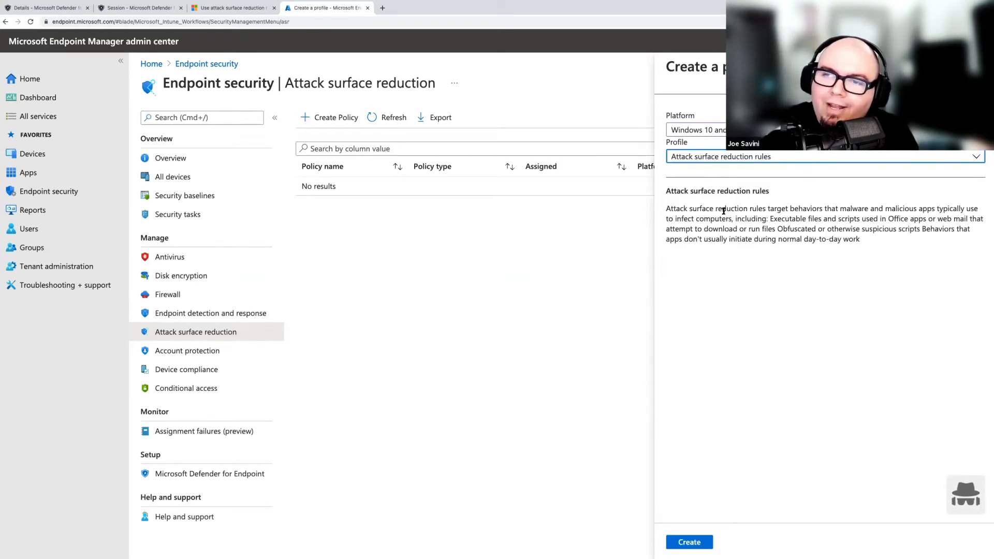
left_click(688, 542)
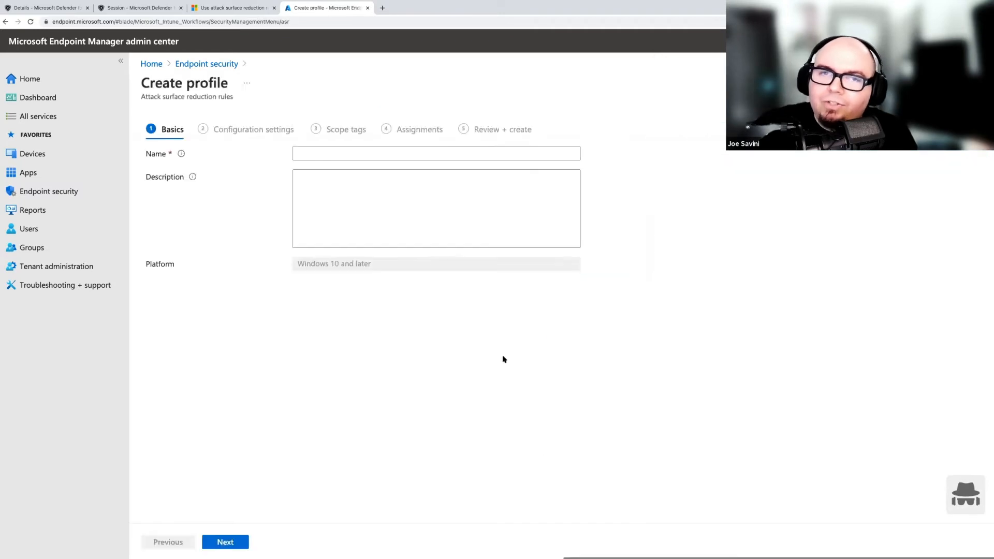
Step: Enter 'Test Policy' as the policy name and description
type("Test")
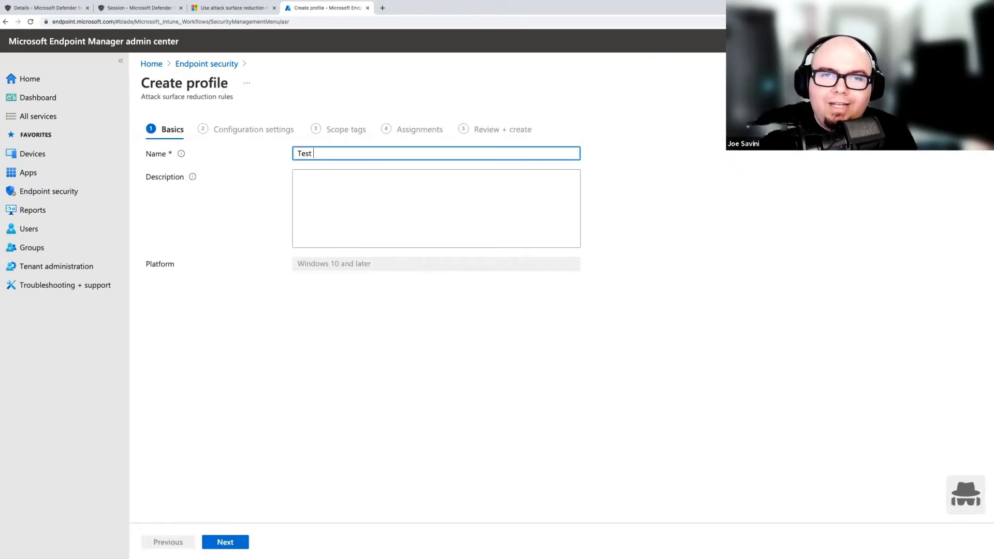
type("Policy")
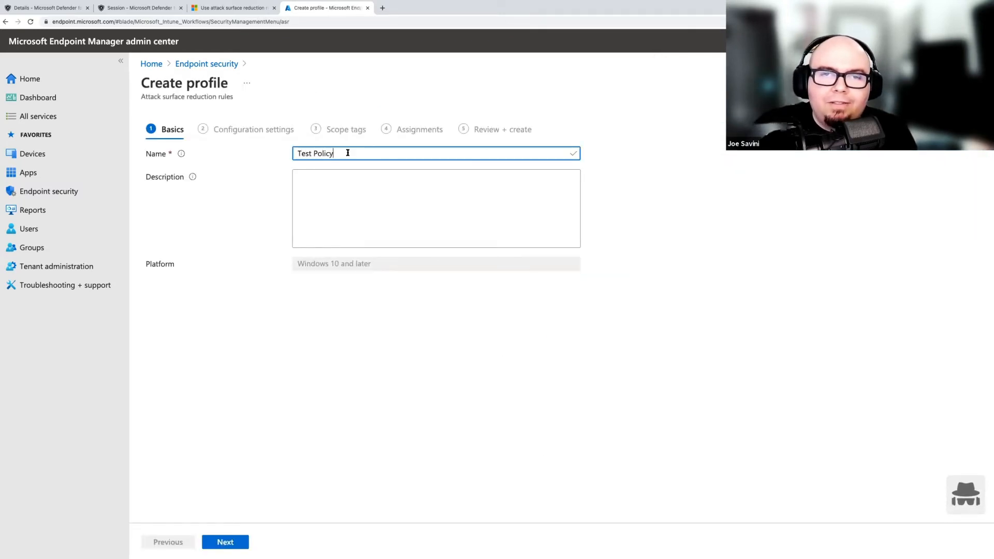
type("Test Policy")
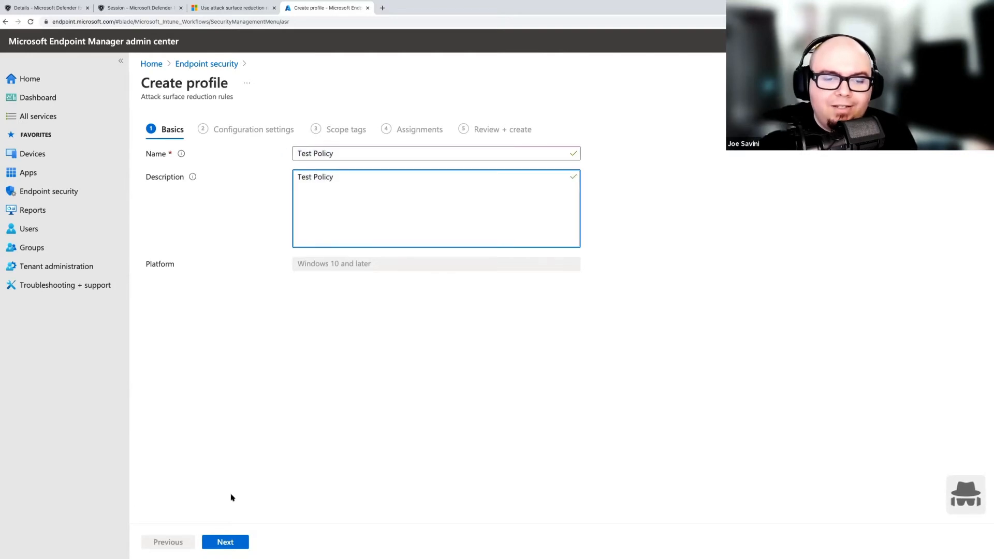
Step: Set the lsass.exe credential-stealing block rule to Enable, then return to the Defender tab
left_click(224, 542)
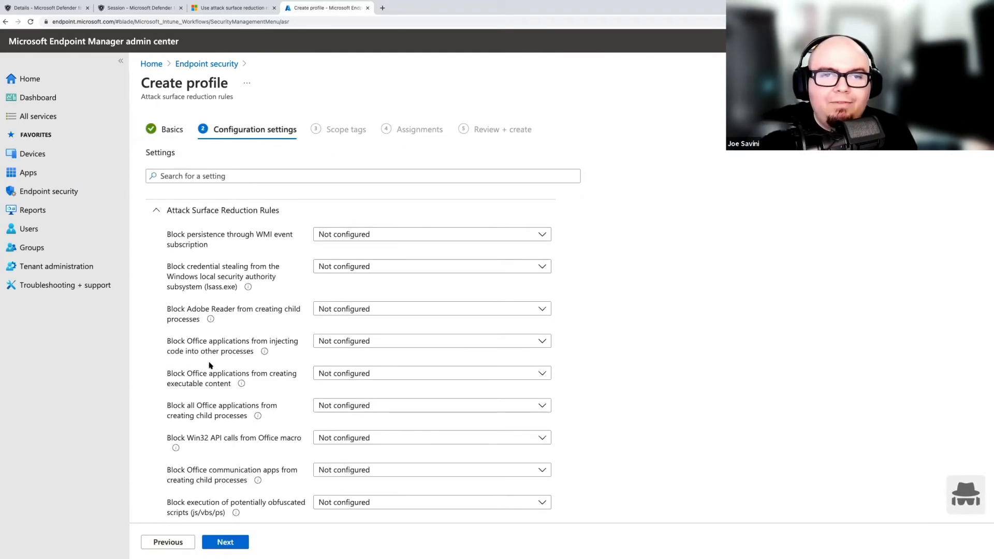
scroll("down", 3)
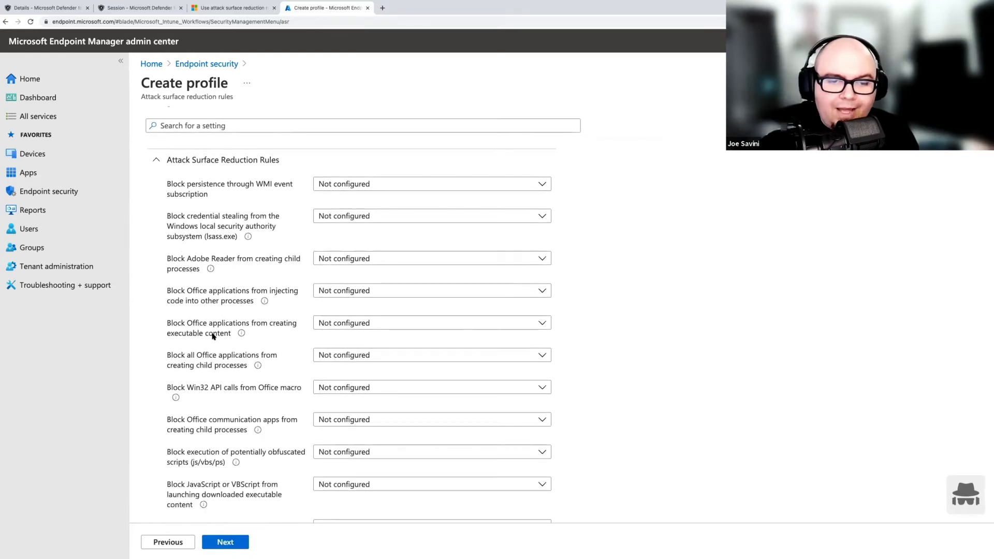
scroll("down", 3)
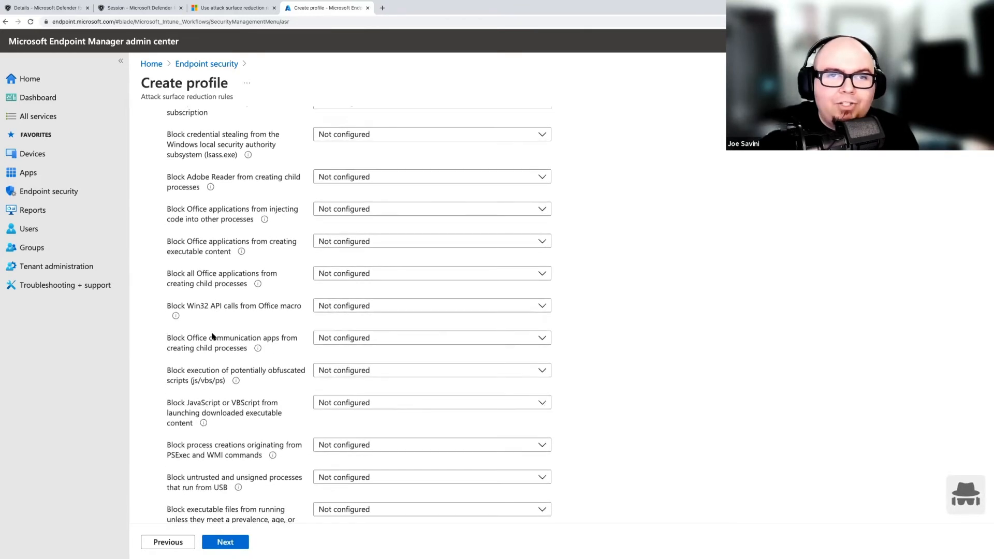
scroll("up", 3)
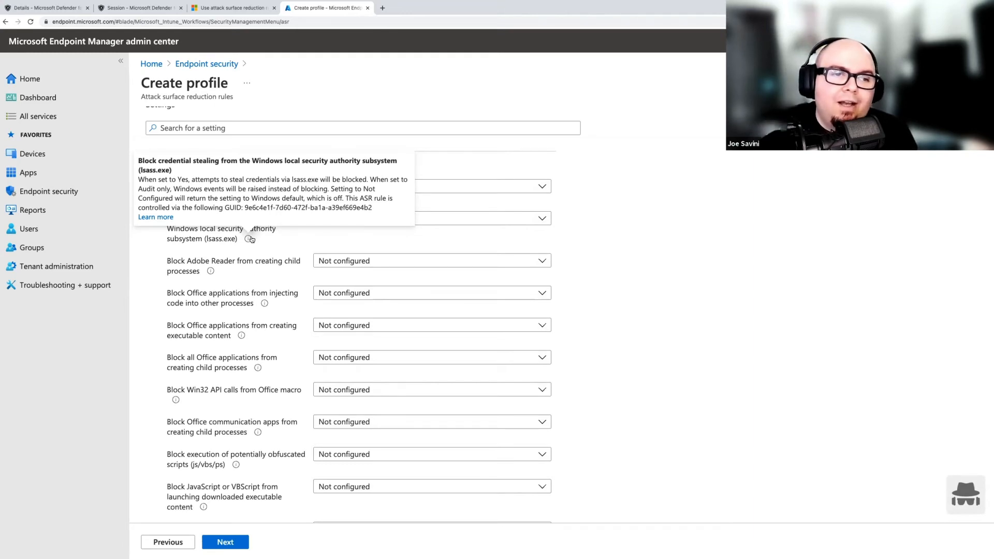
left_click(431, 218)
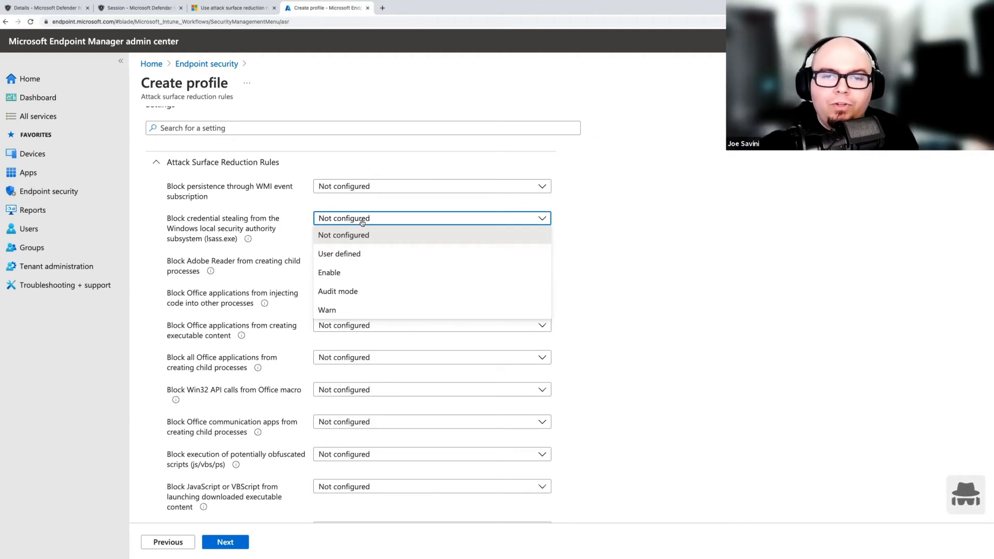
mouse_move(339, 254)
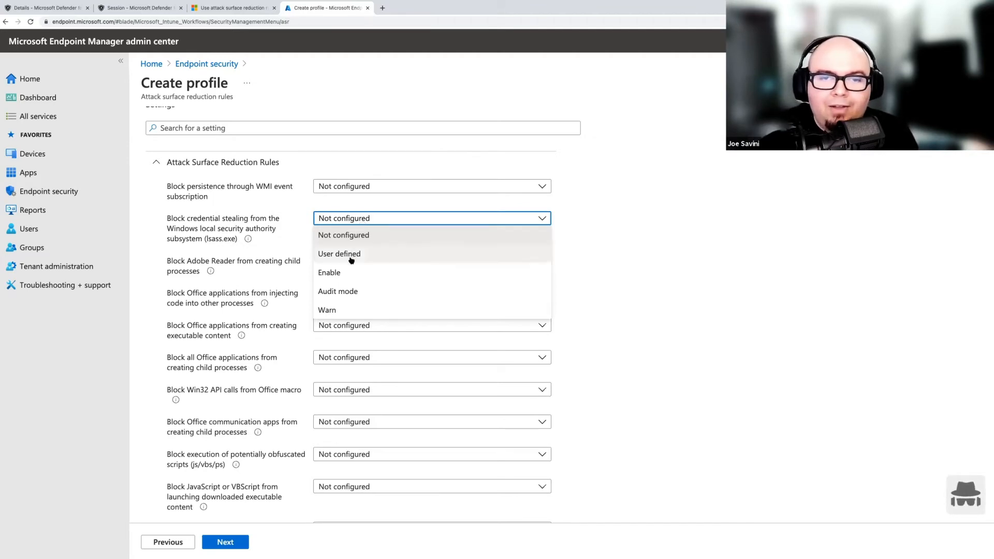
left_click(330, 273)
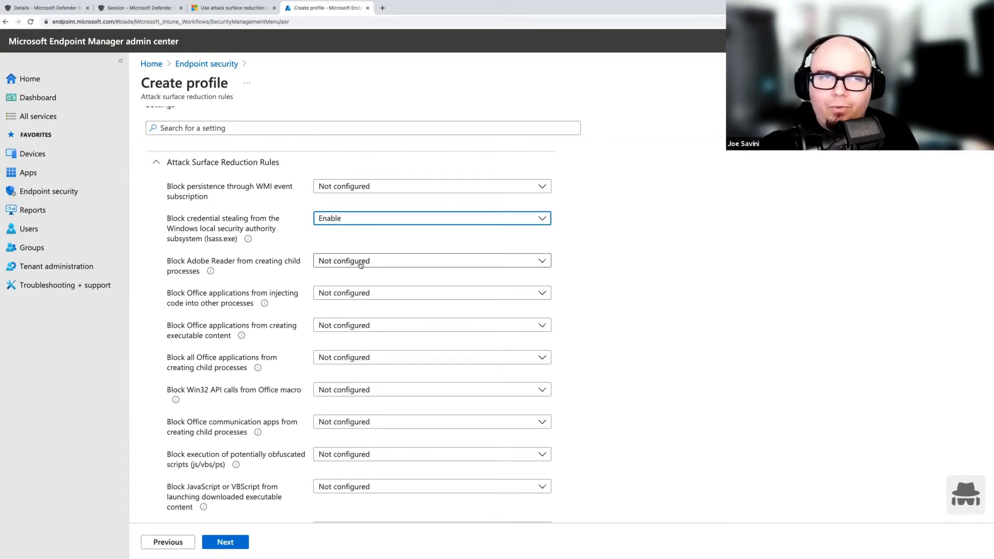
left_click(133, 8)
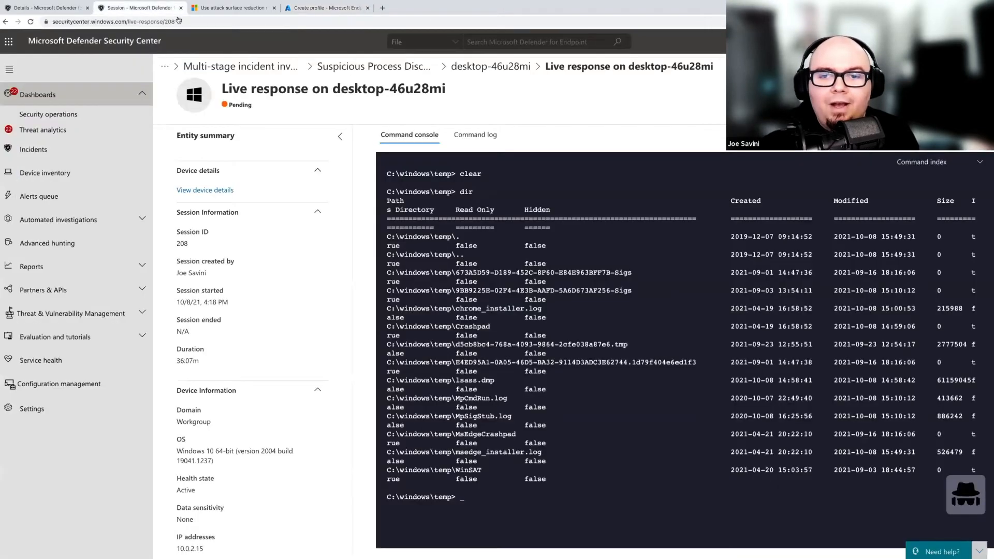